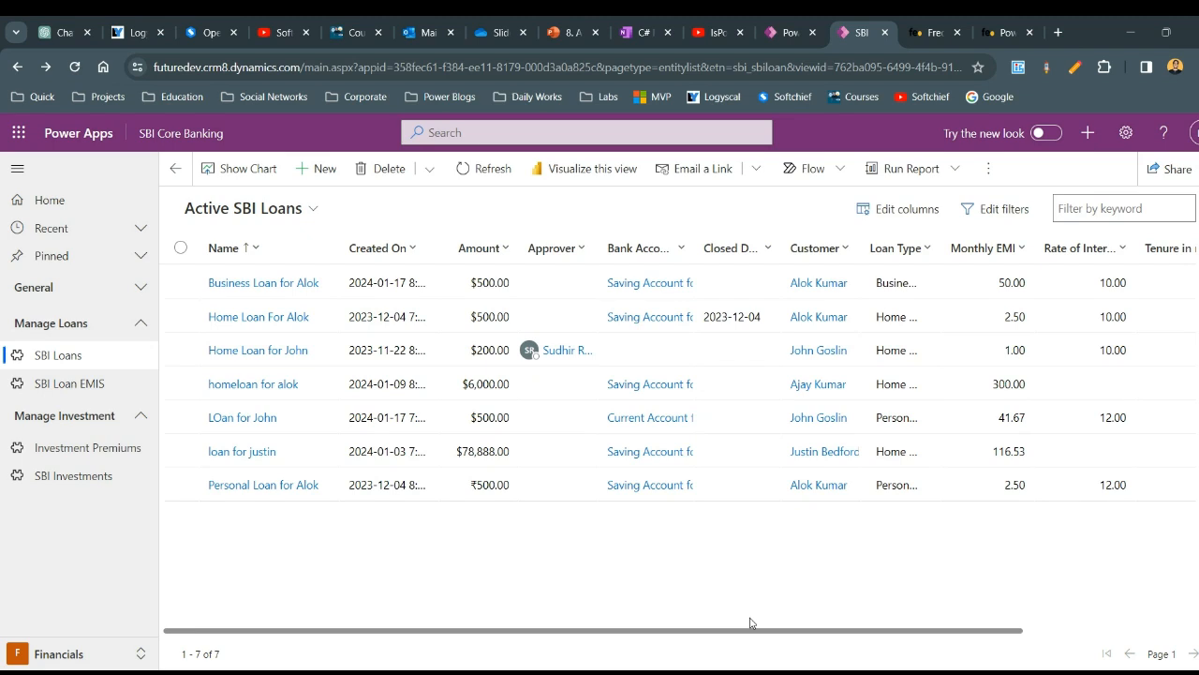
mouse_move(893, 580)
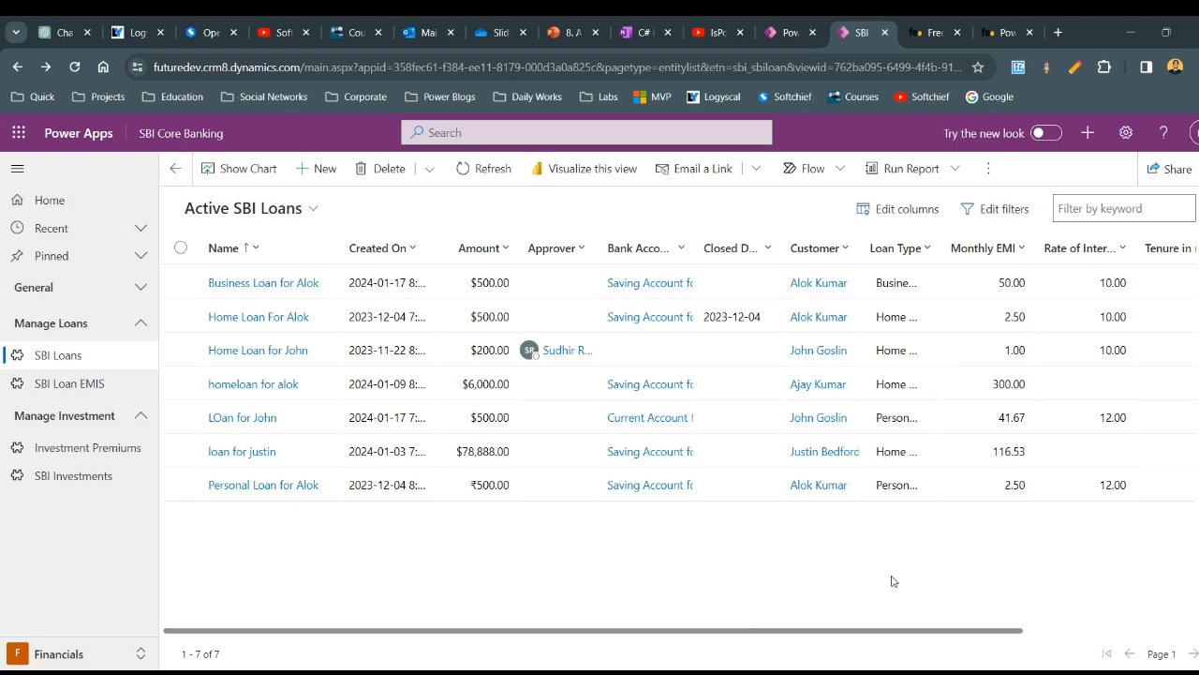
mouse_move(303, 194)
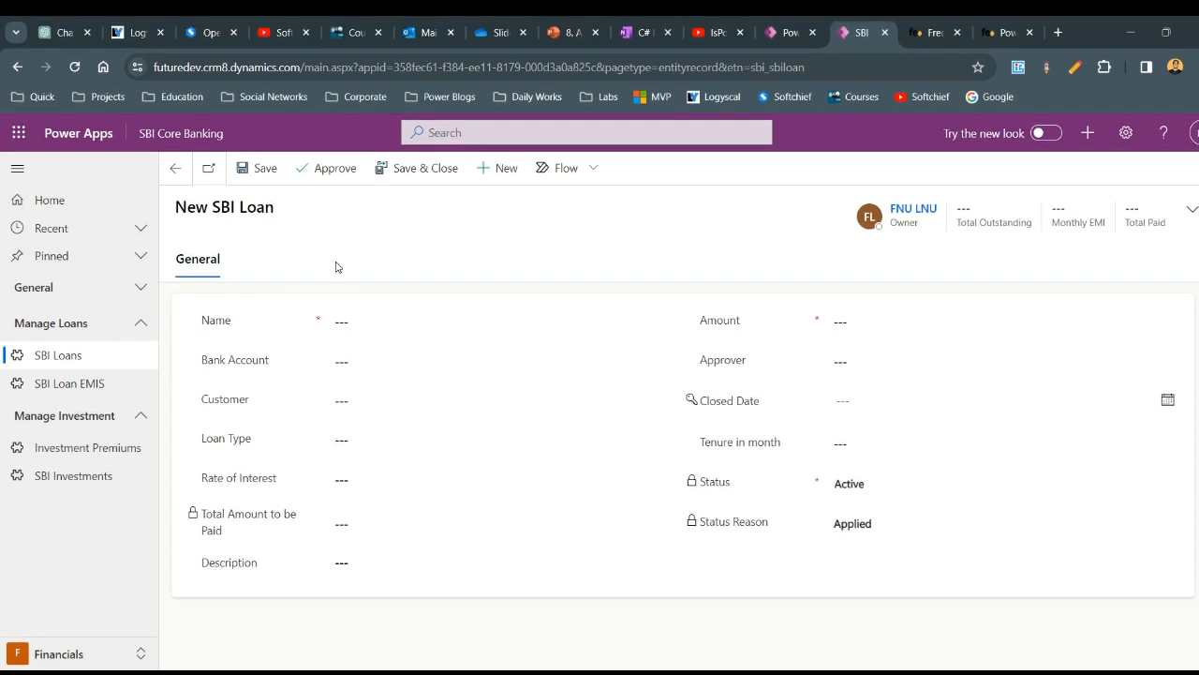
mouse_move(447, 392)
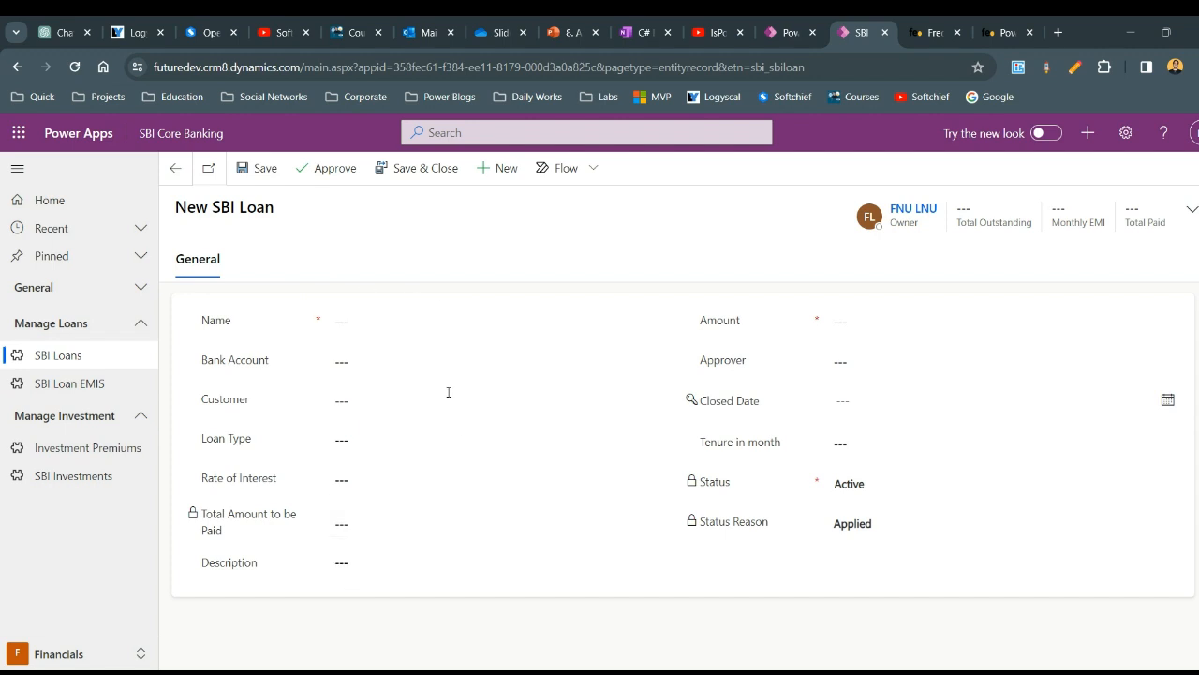
mouse_move(406, 274)
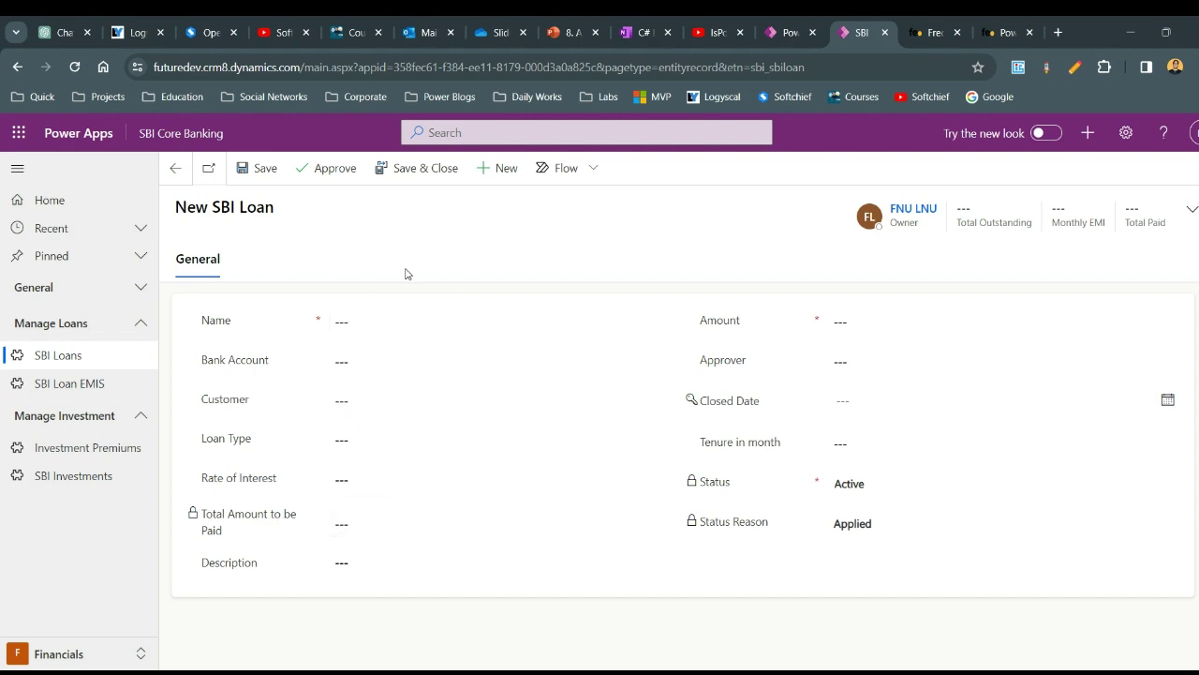
mouse_move(352, 228)
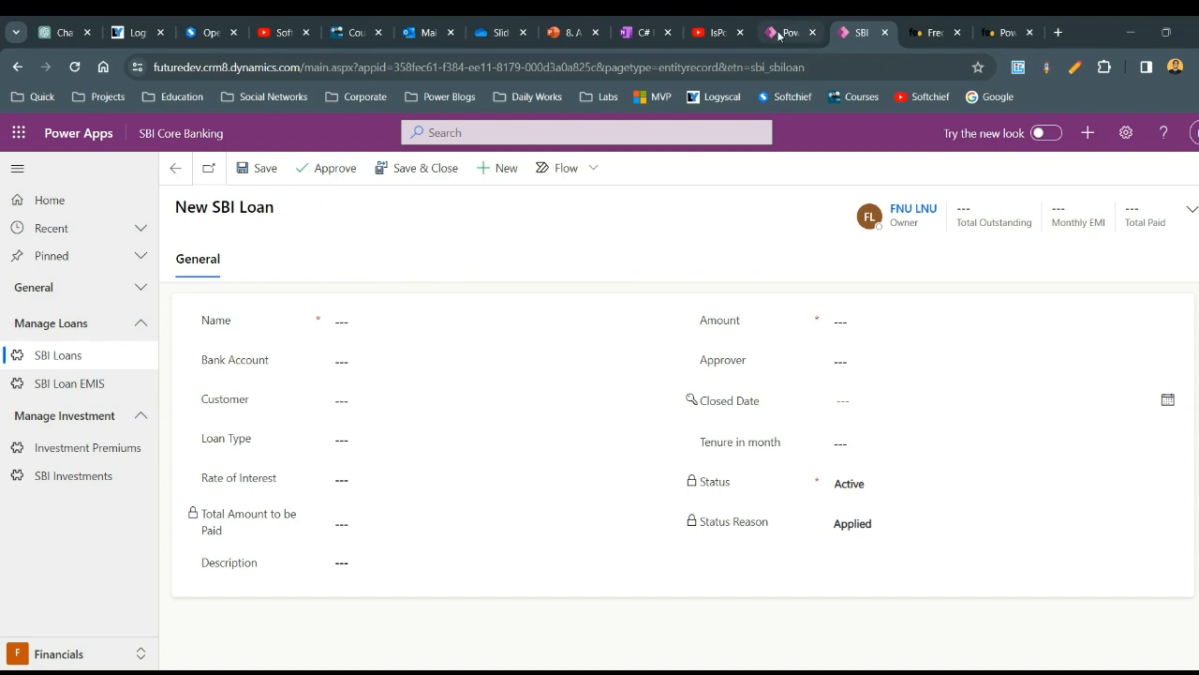
Step: From the maker portal's Apps list, open SBI Core Banking in the app designer
left_click(790, 32)
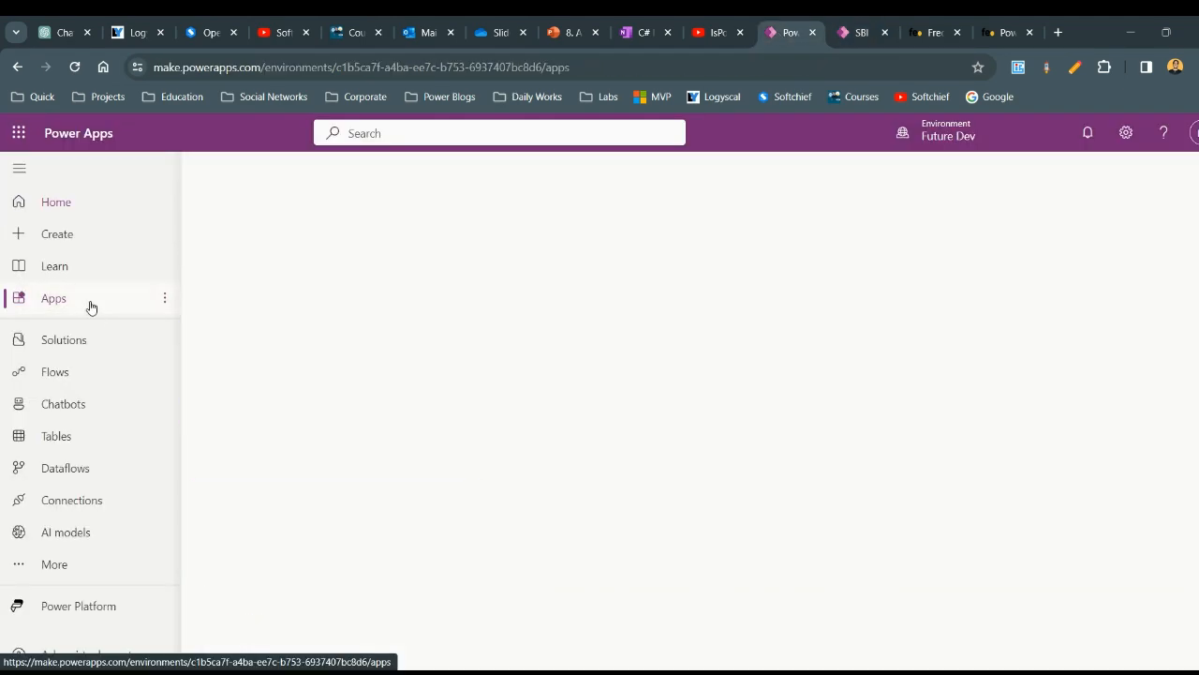
left_click(53, 298)
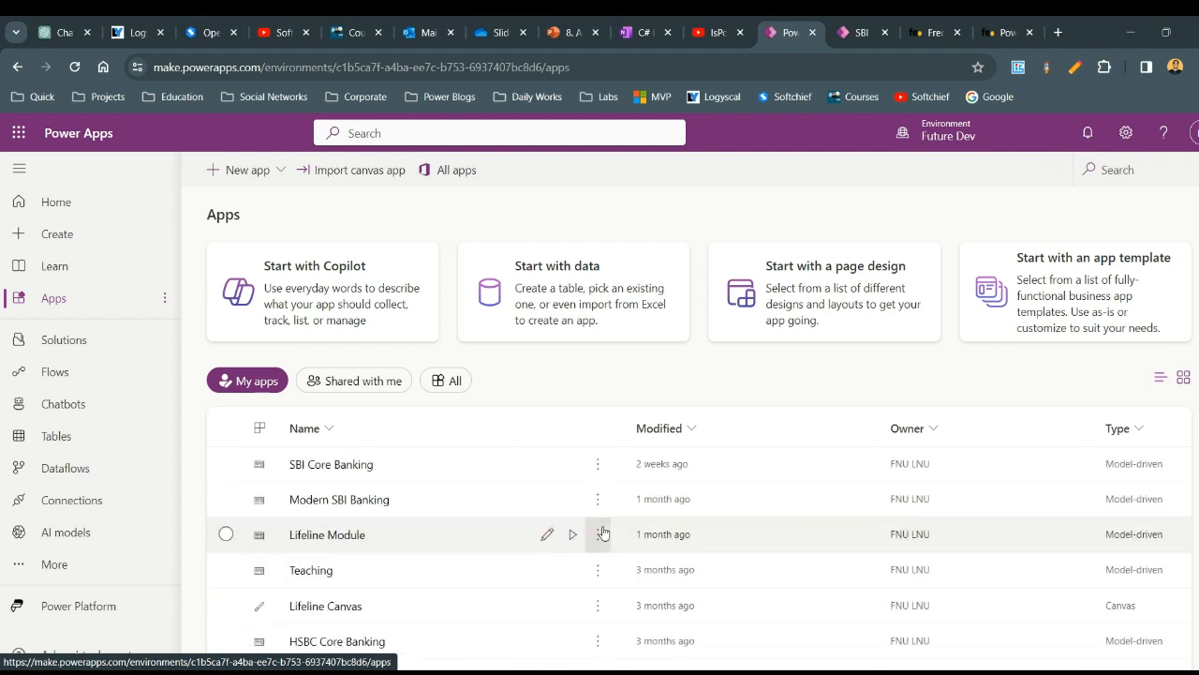
left_click(596, 464)
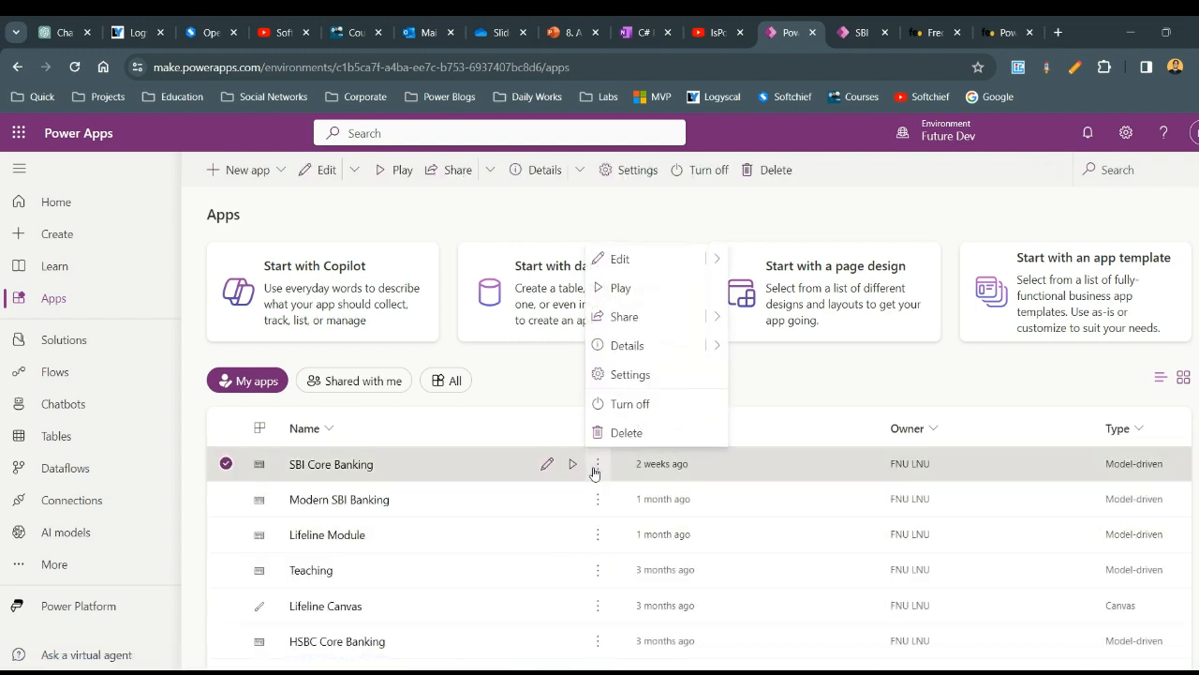
left_click(619, 258)
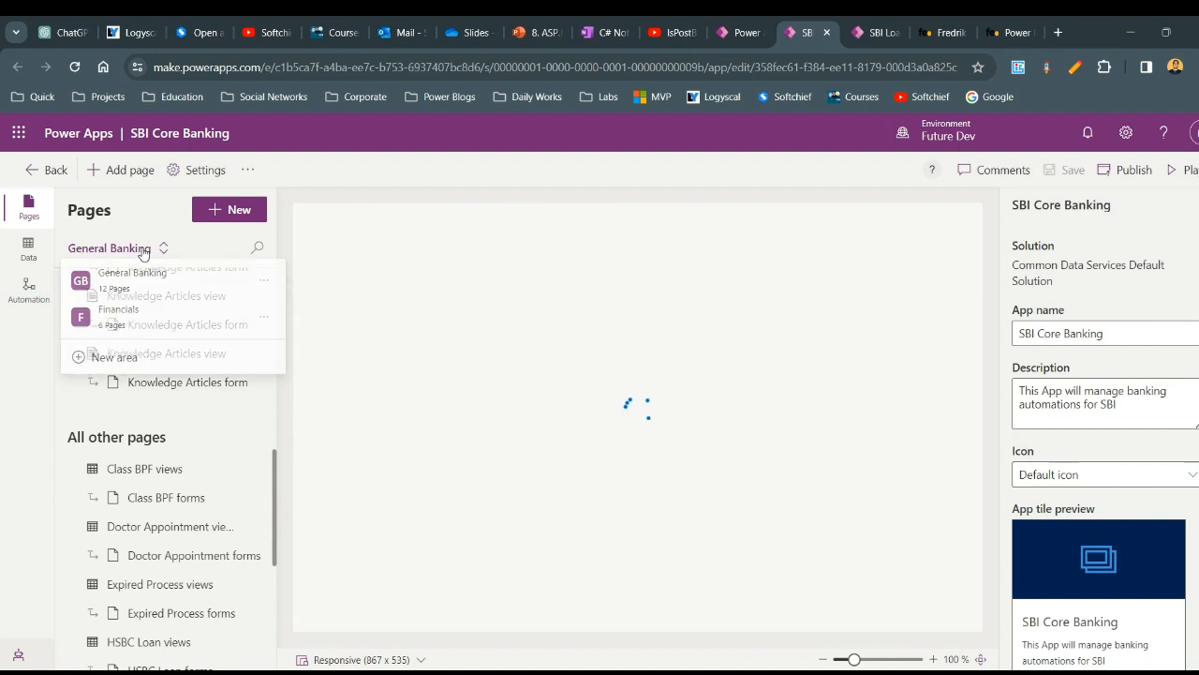
Step: Switch to the Financials area and edit the HSBC Loans page's command bar
left_click(119, 309)
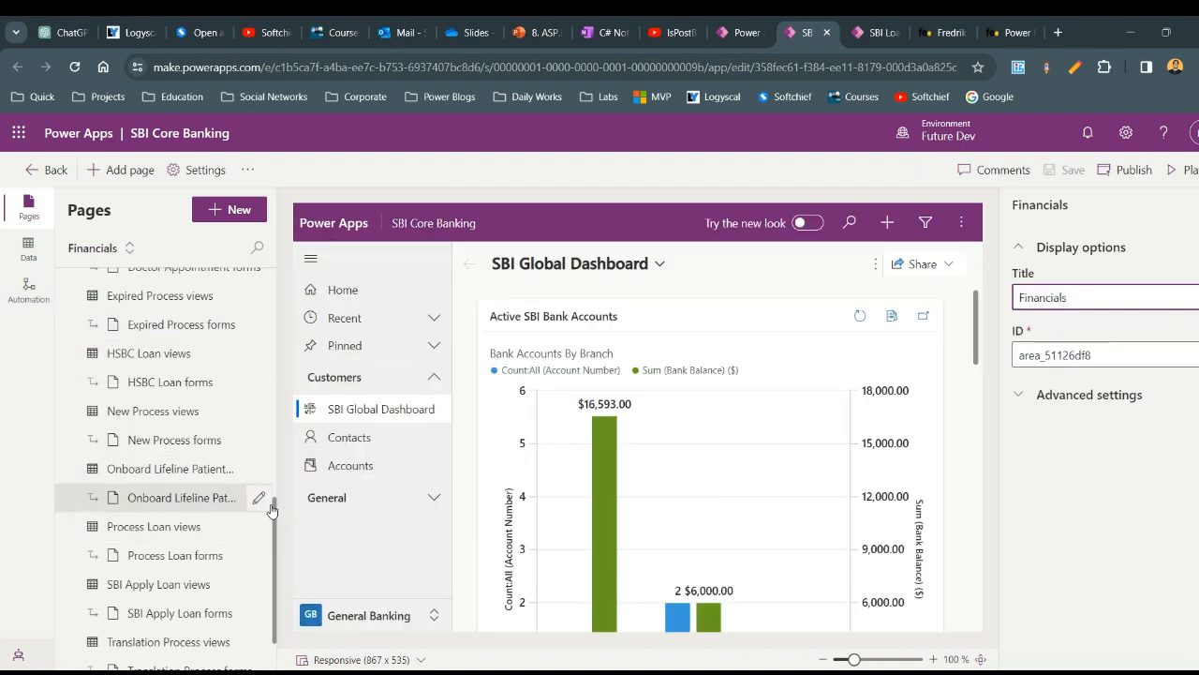
left_click(259, 352)
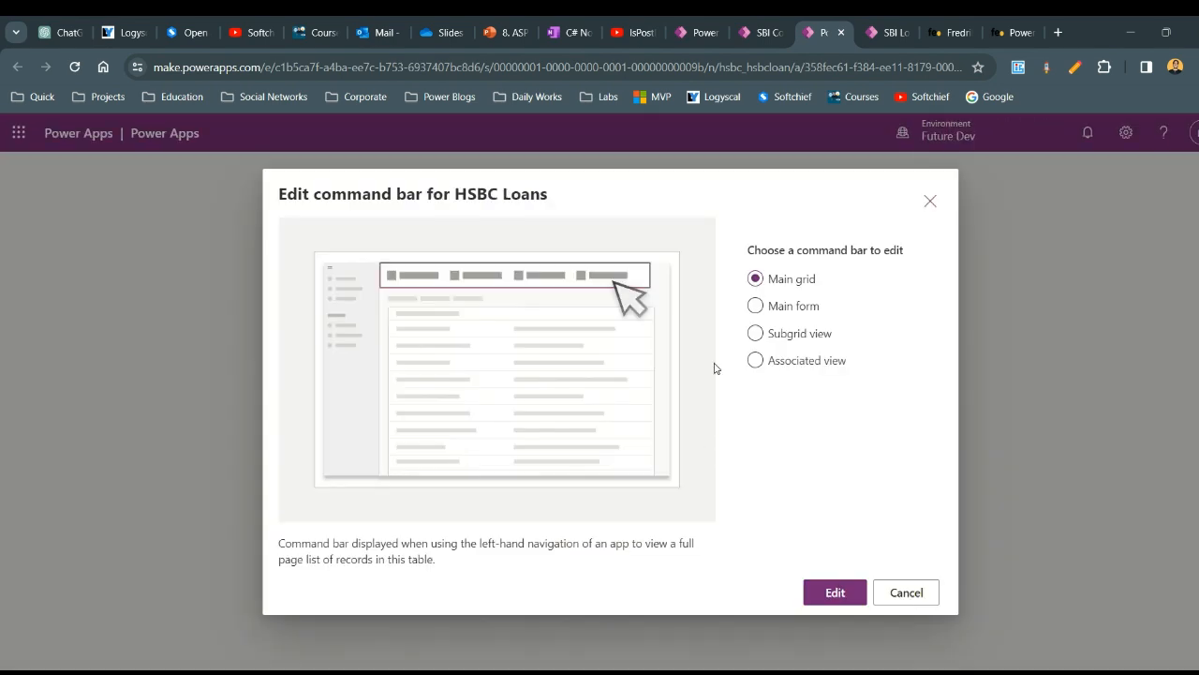
Step: Edit the HSBC Loans main form command bar and view the Mark Complete command
left_click(755, 305)
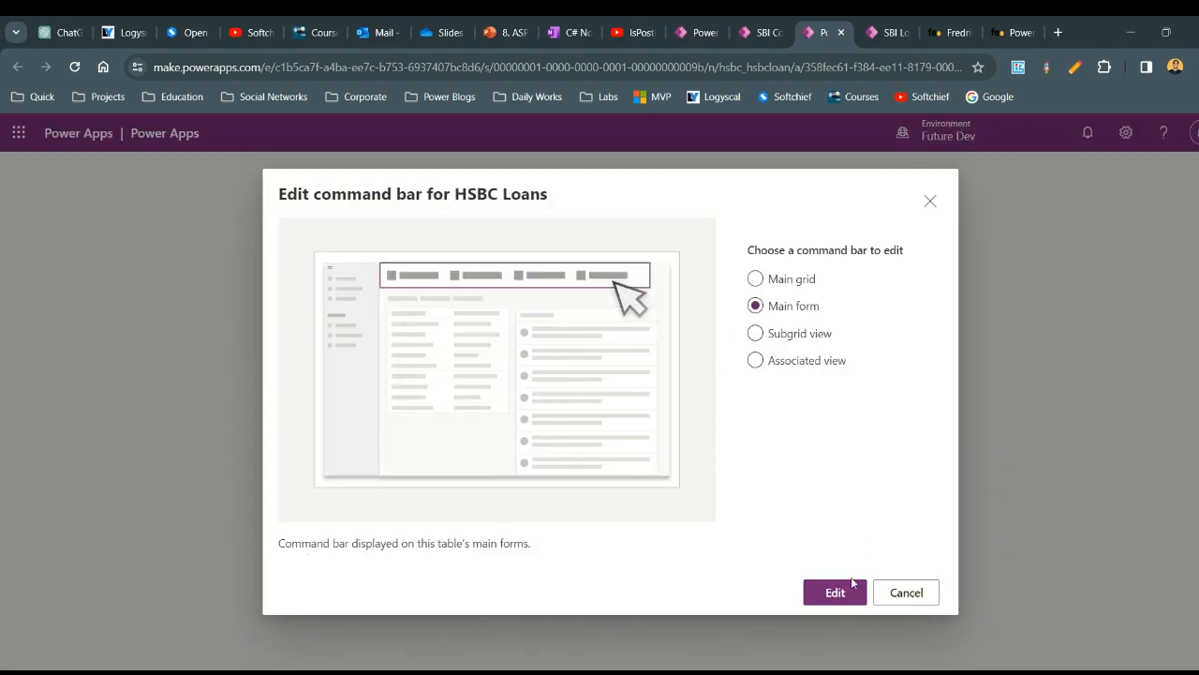
left_click(835, 592)
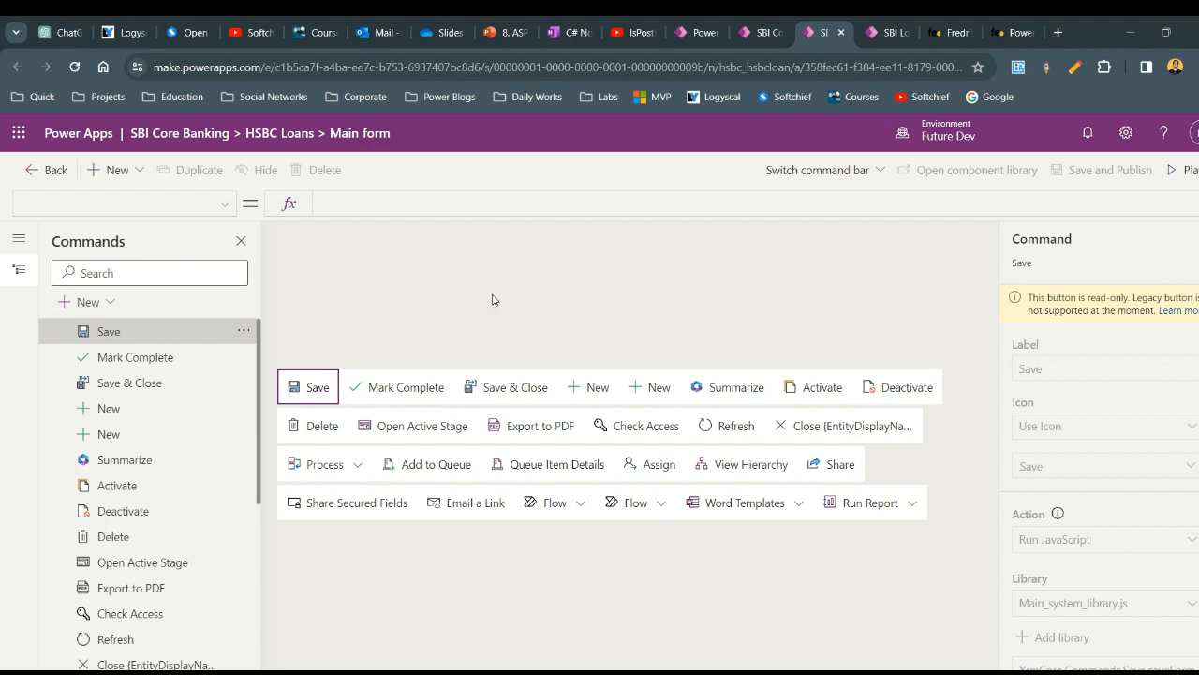
mouse_move(403, 391)
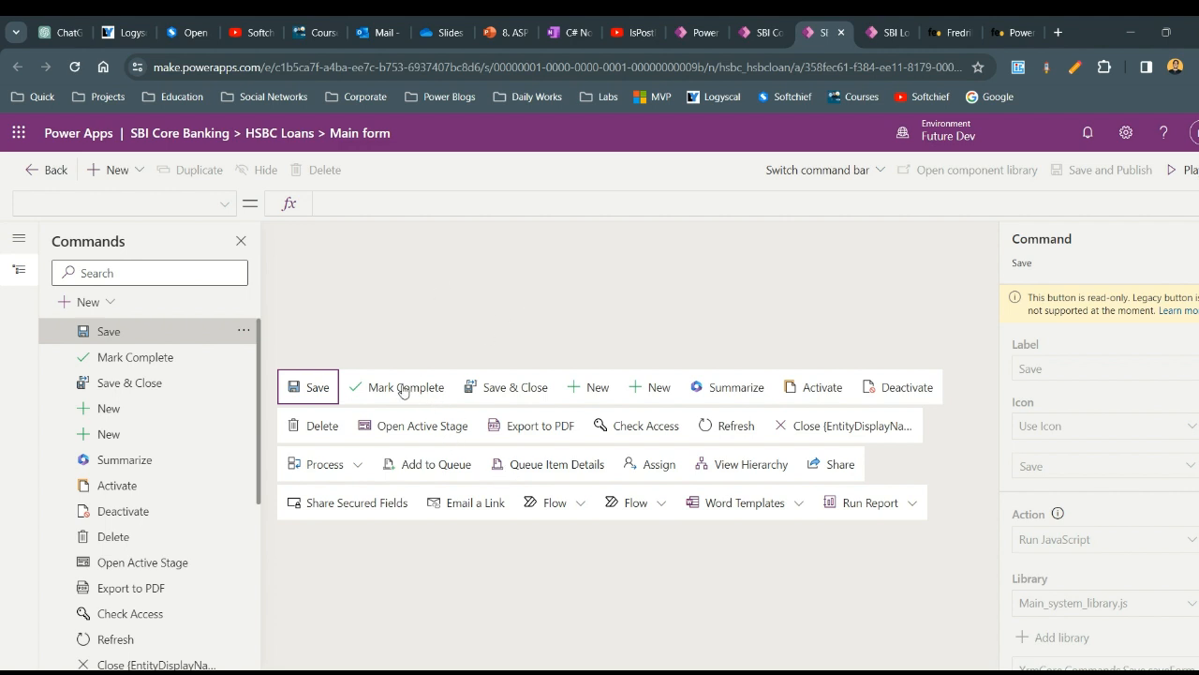
mouse_move(506, 363)
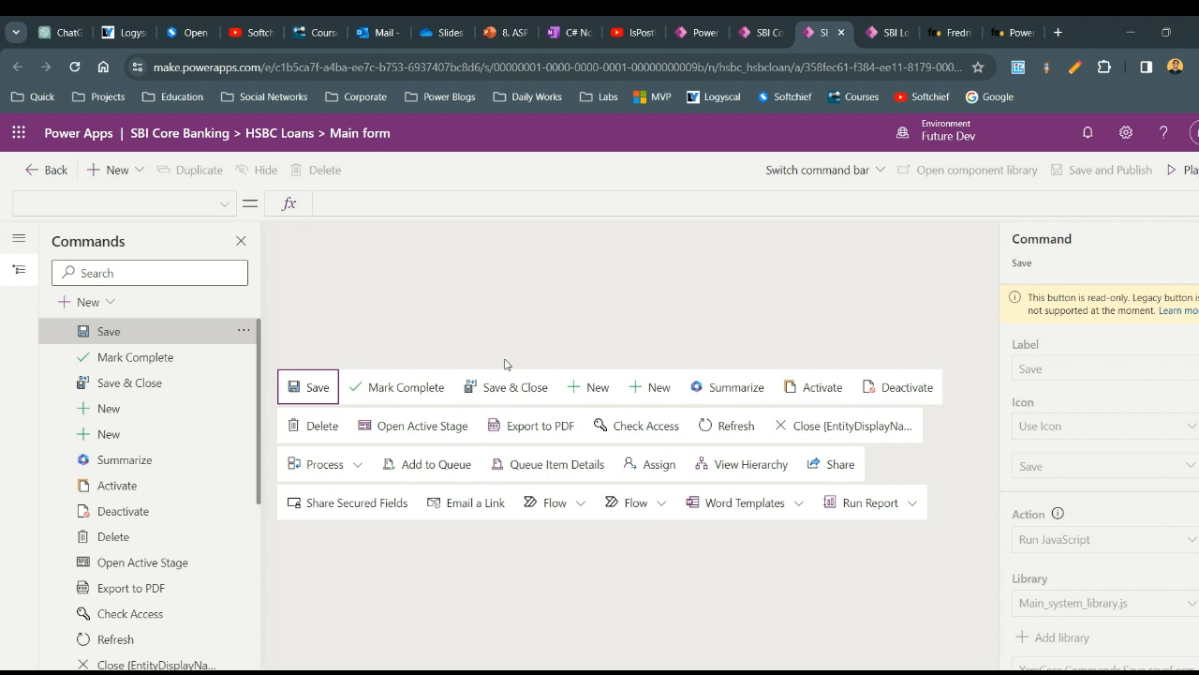
mouse_move(870, 227)
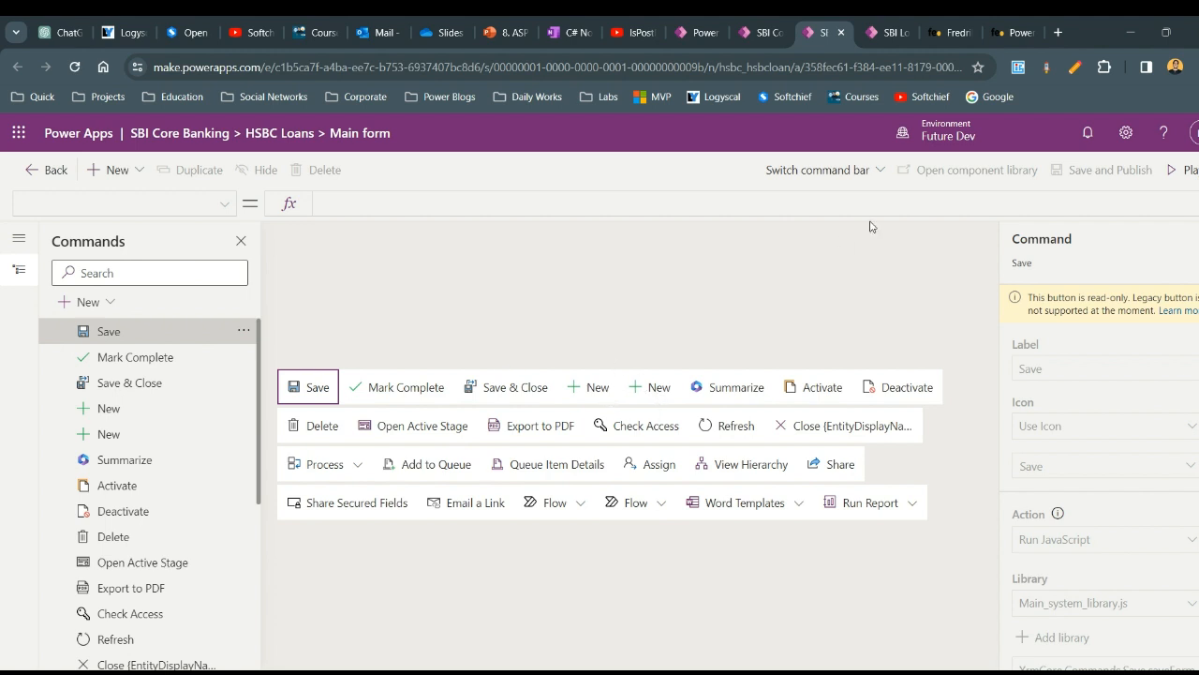
left_click(396, 387)
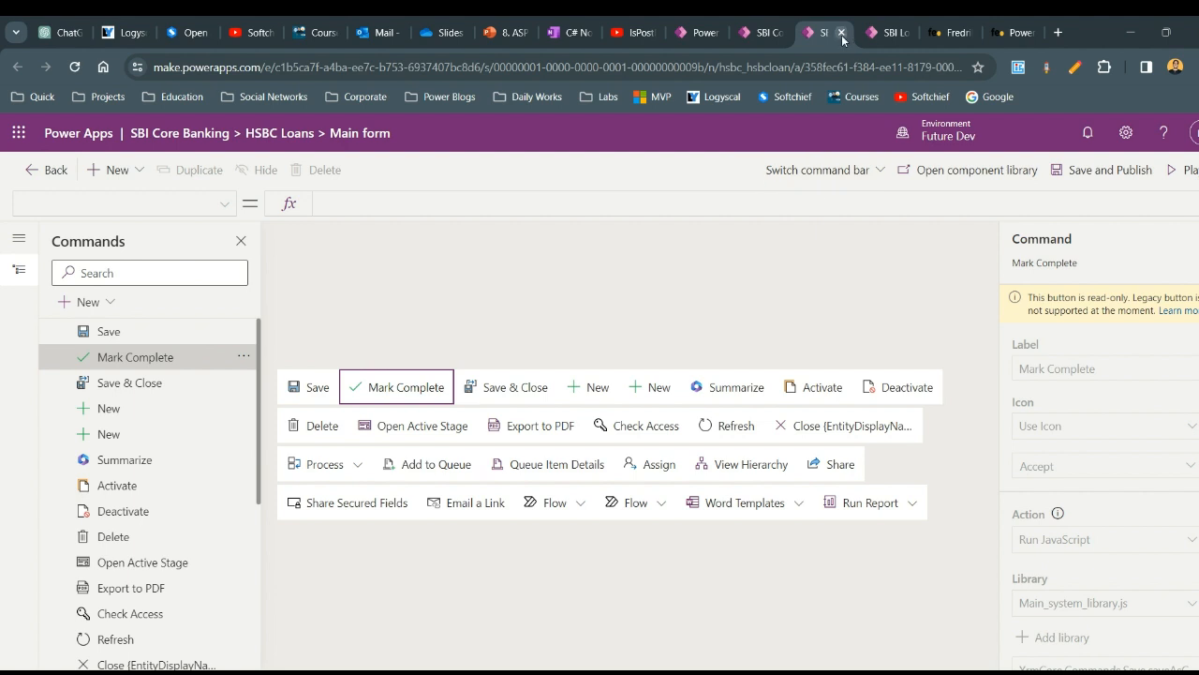
Step: Leave the HSBC Loans command designer without saving and edit the SBI Loans command bar
left_click(842, 32)
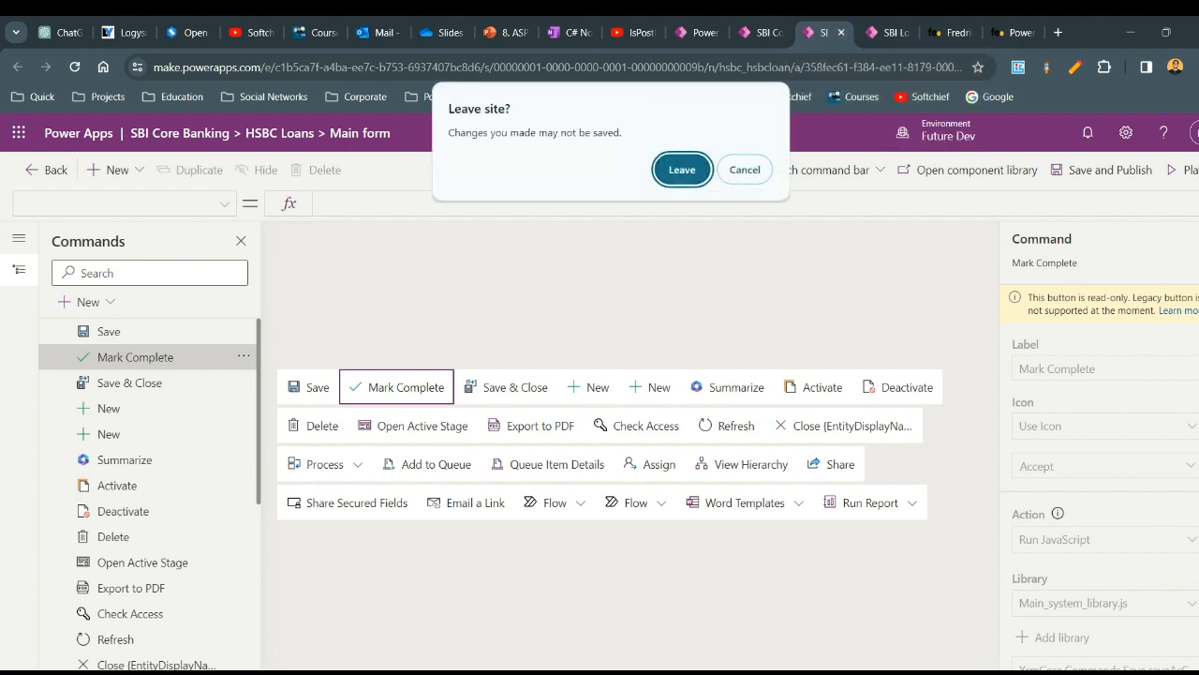
left_click(681, 170)
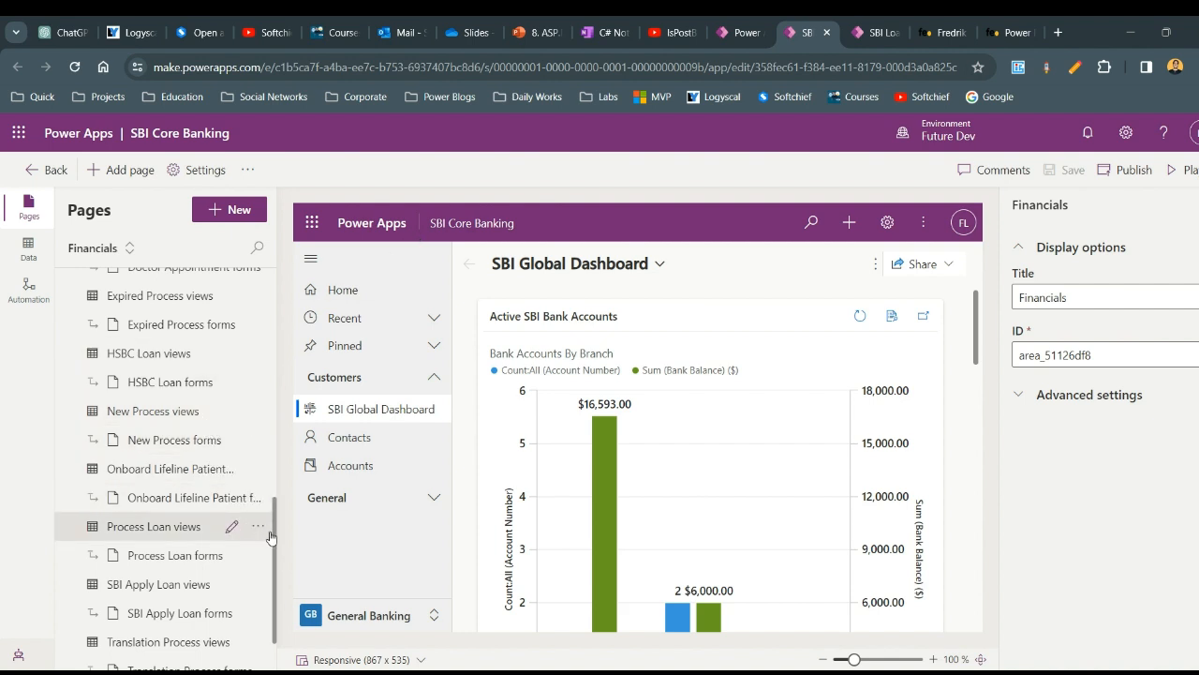
scroll("down", 3)
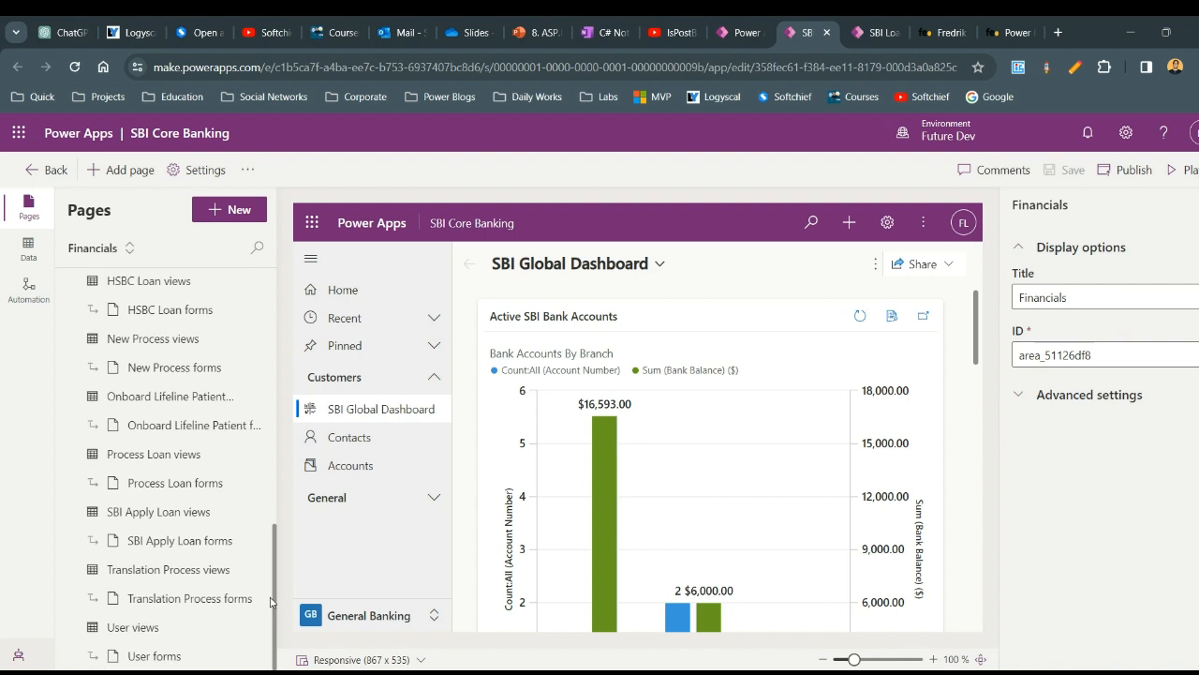
scroll("down", 3)
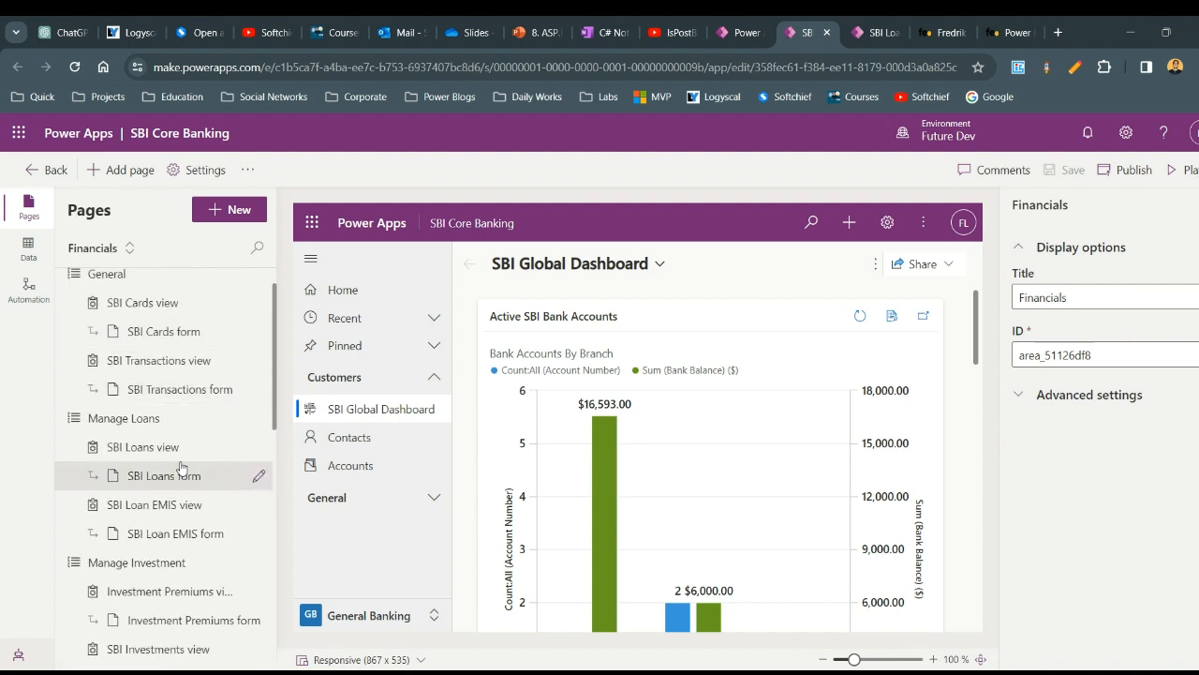
left_click(258, 447)
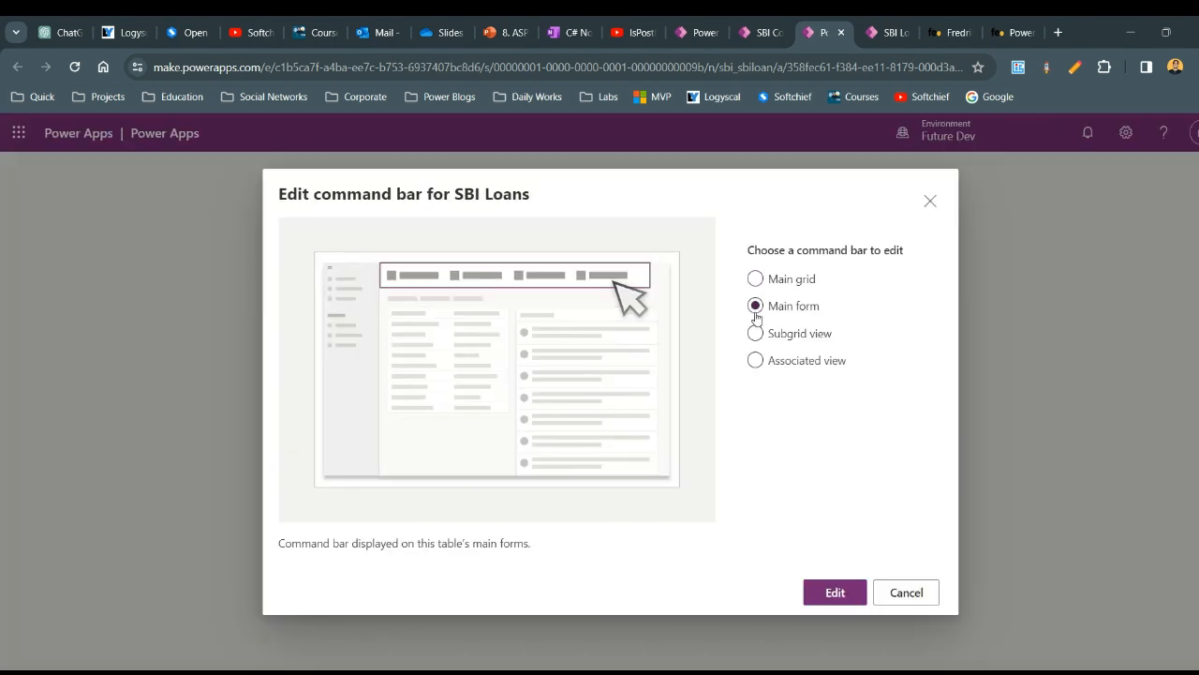
Step: Open the SBI Loans main form commands in the command designer
left_click(835, 592)
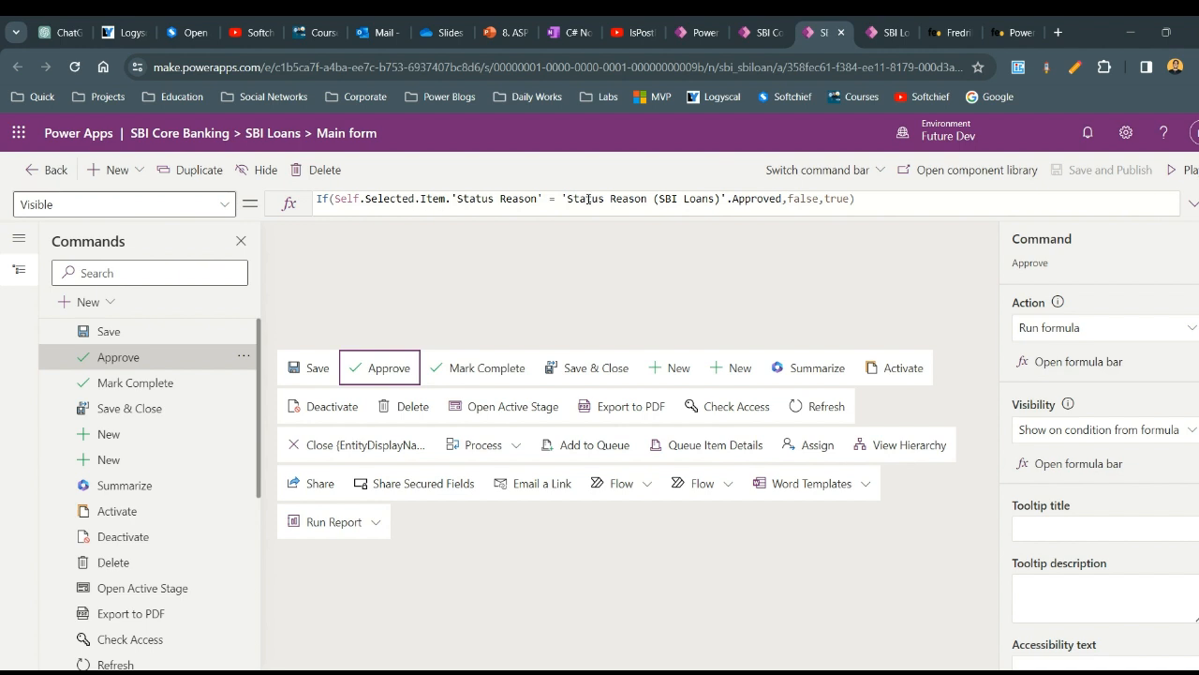
mouse_move(766, 215)
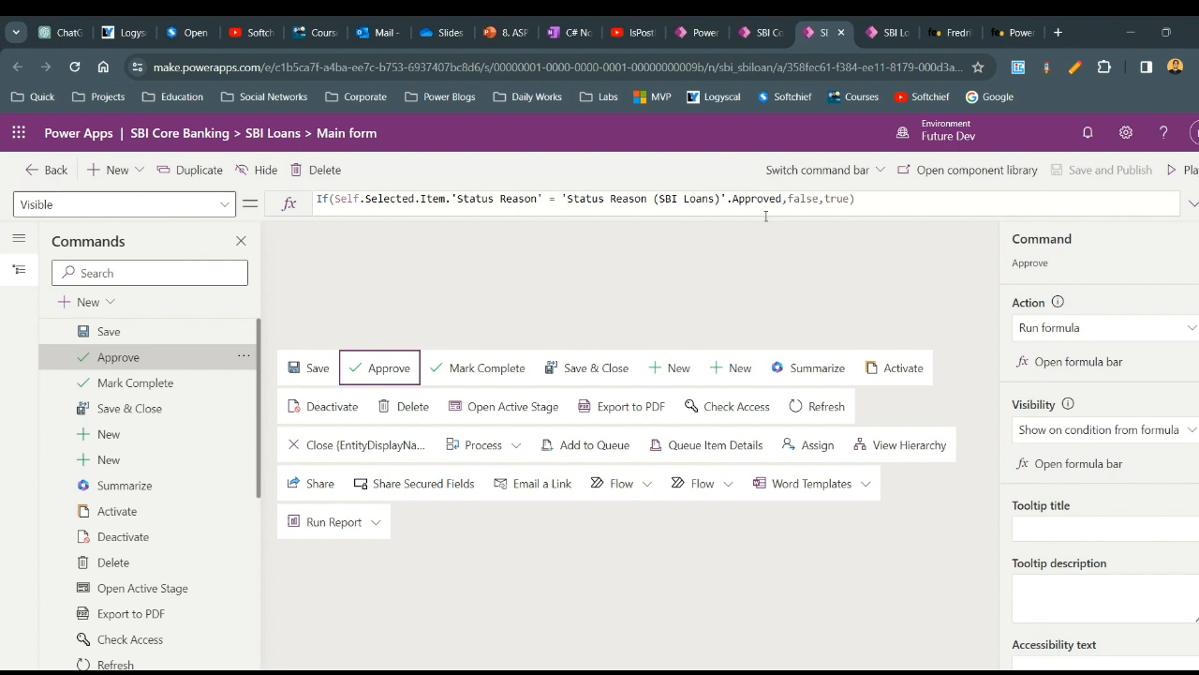
Step: Edit the Approve visibility formula, adding an Or clause after the Approved condition
double_click(838, 198)
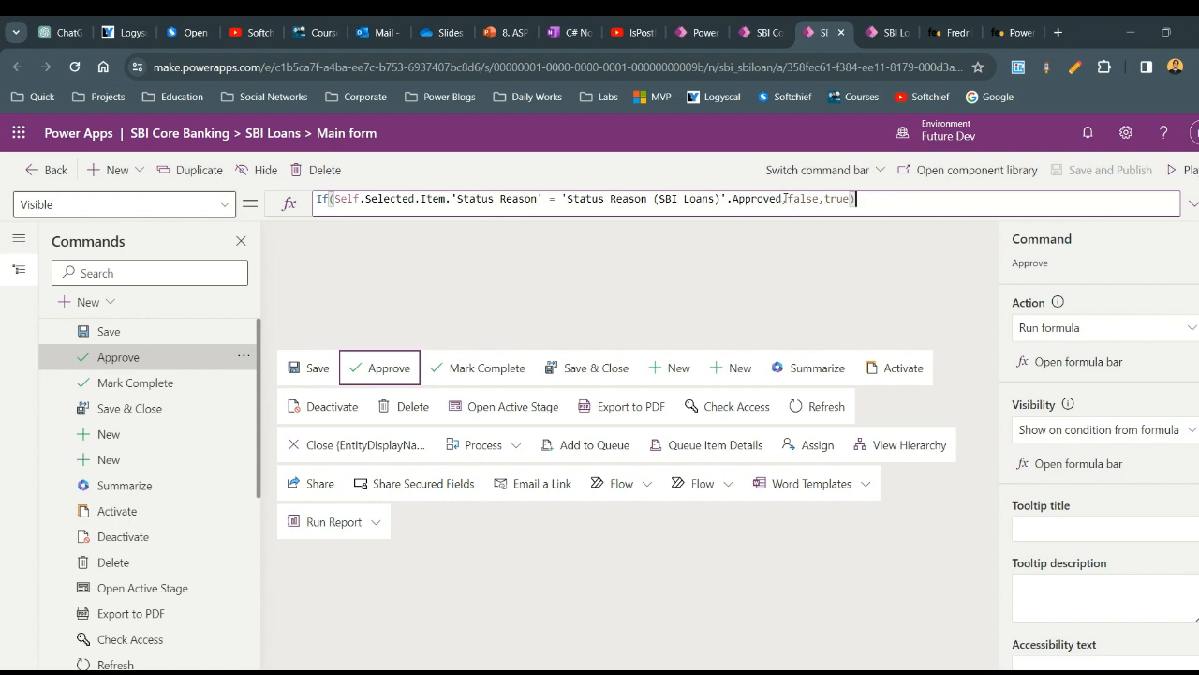
left_click(770, 215)
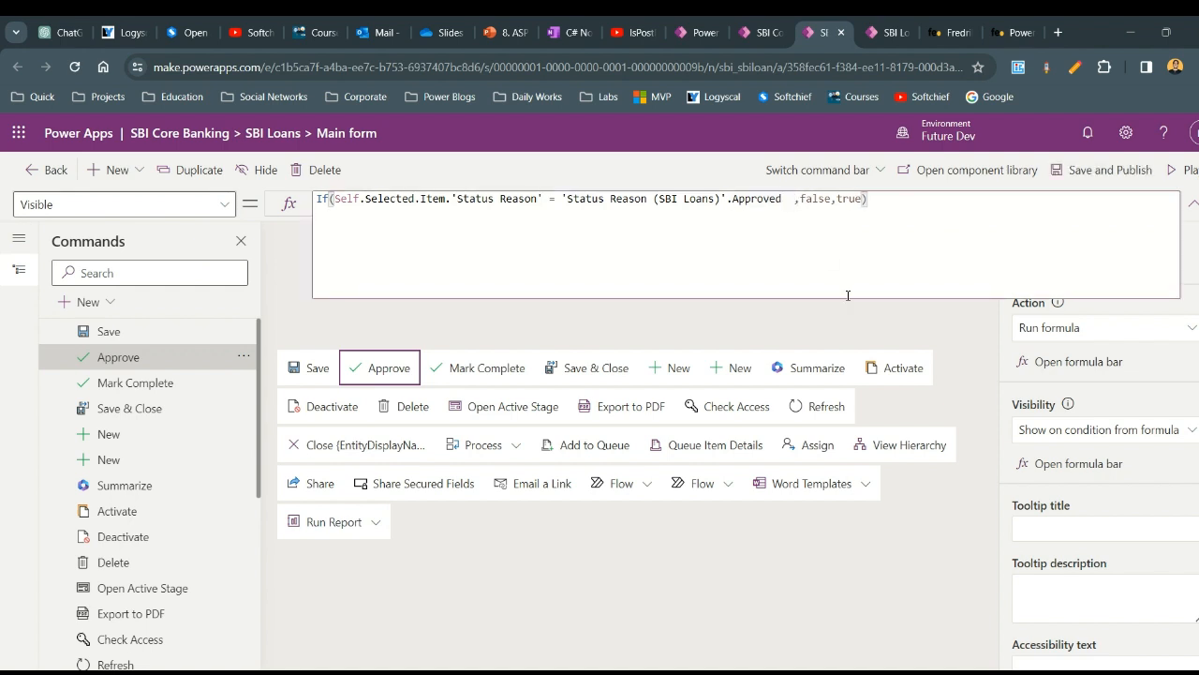
type("&&")
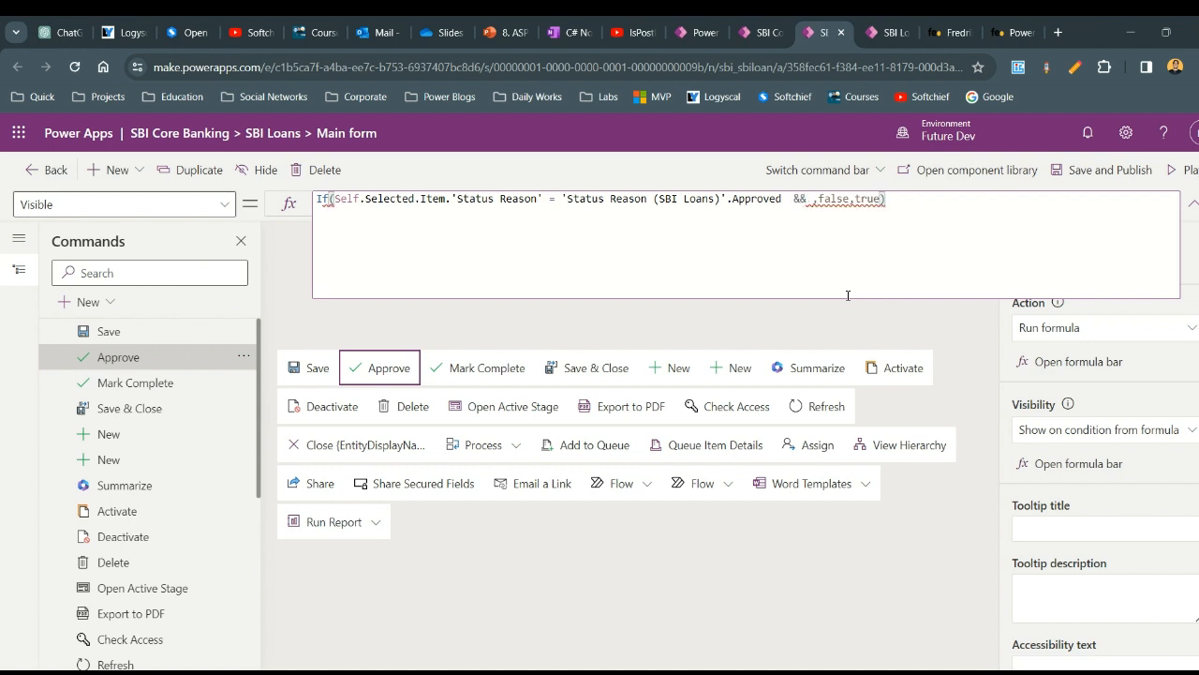
key("Backspace")
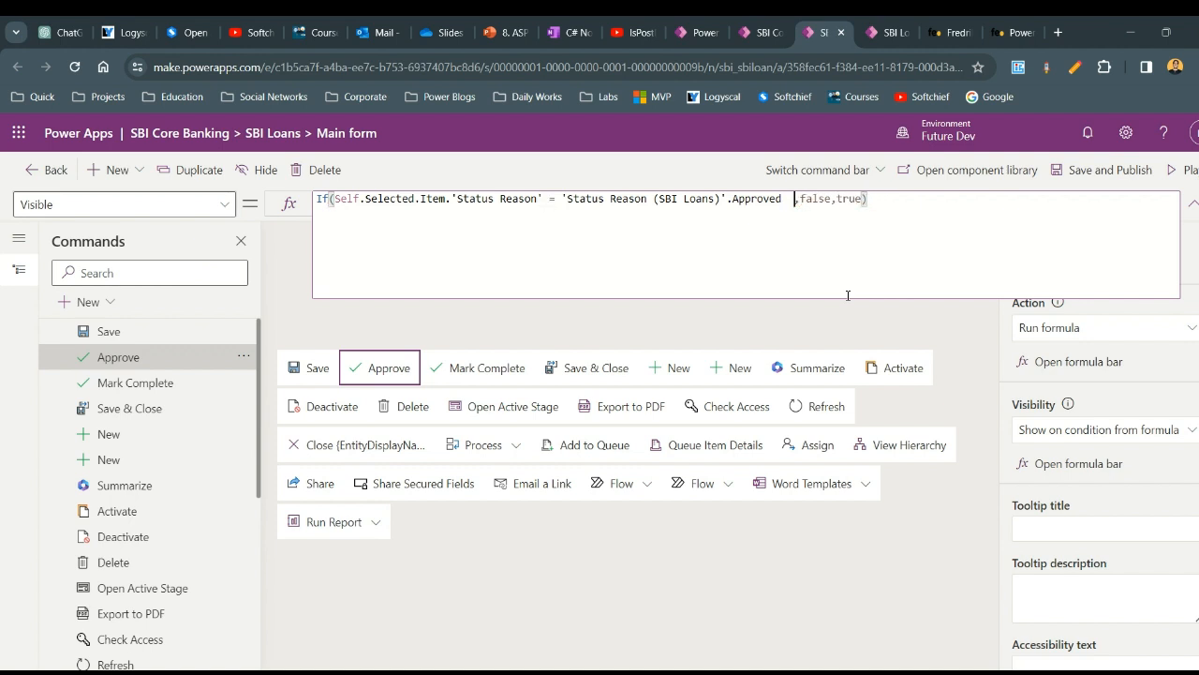
type(",")
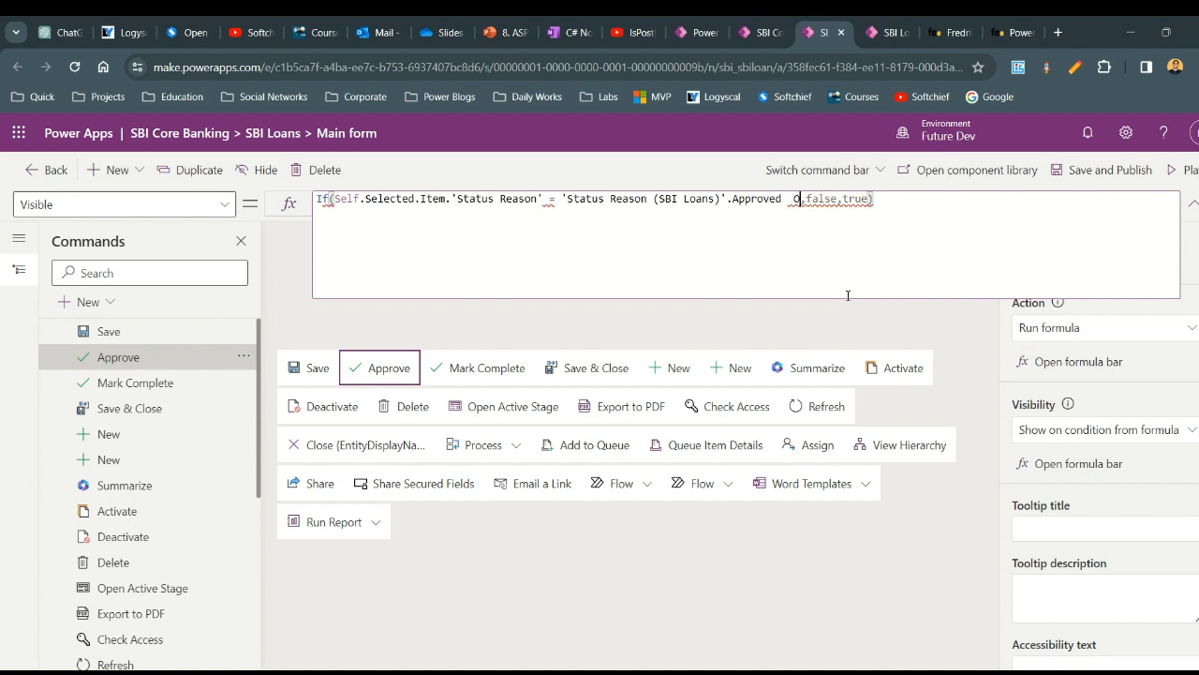
type("Or")
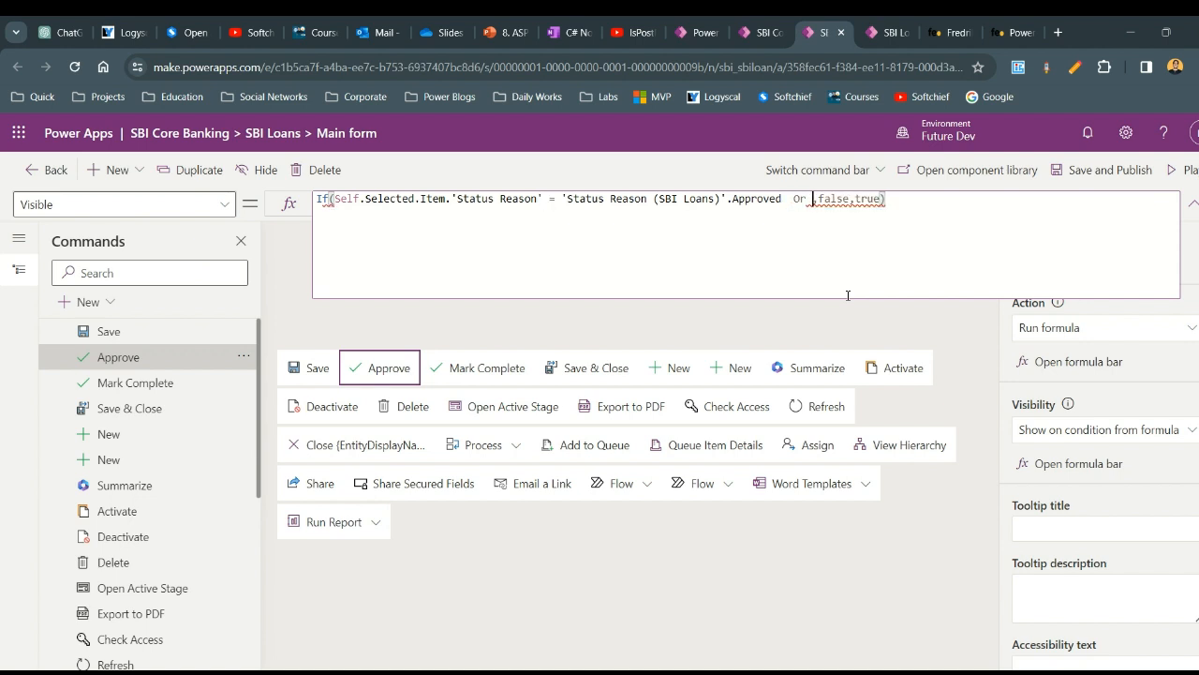
Step: Append Self.Selected.State <> FormMode.New to the Or condition, then select the <> operator
type("Self")
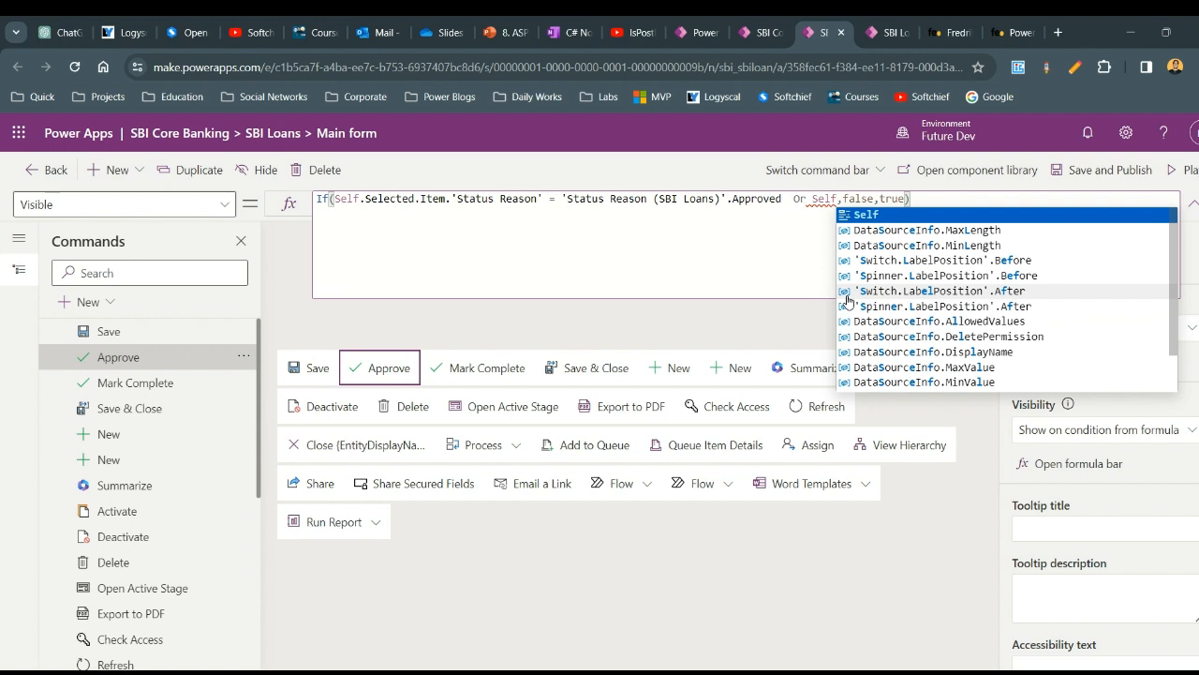
type(".Select")
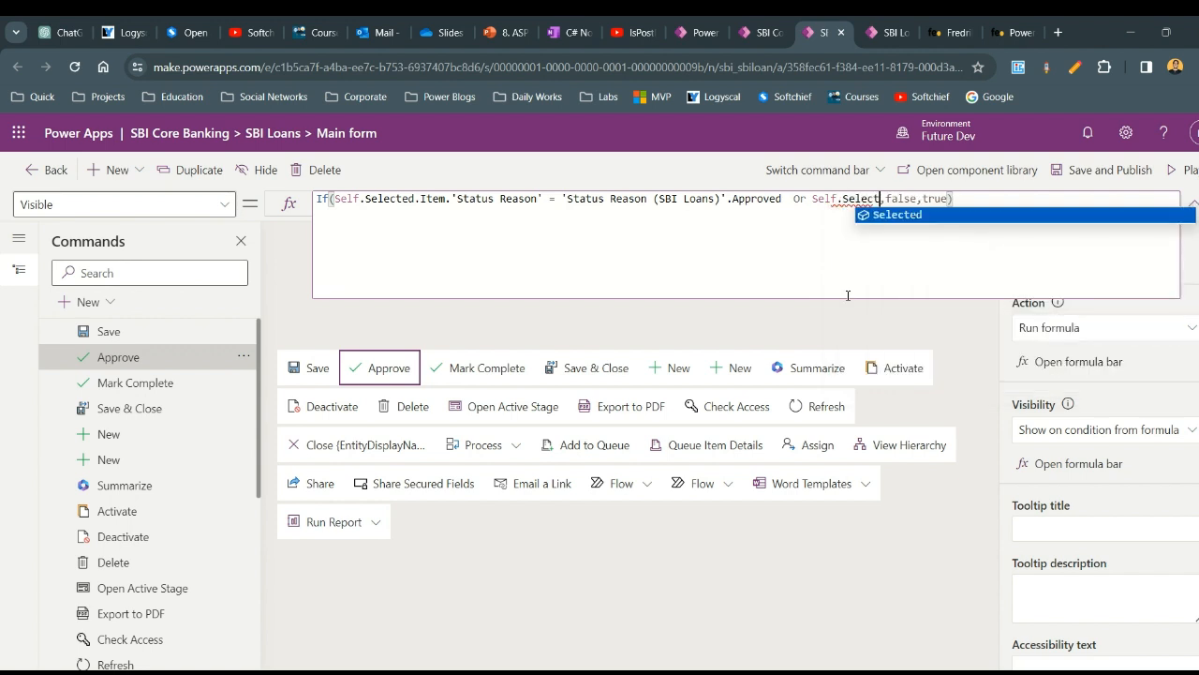
type(".")
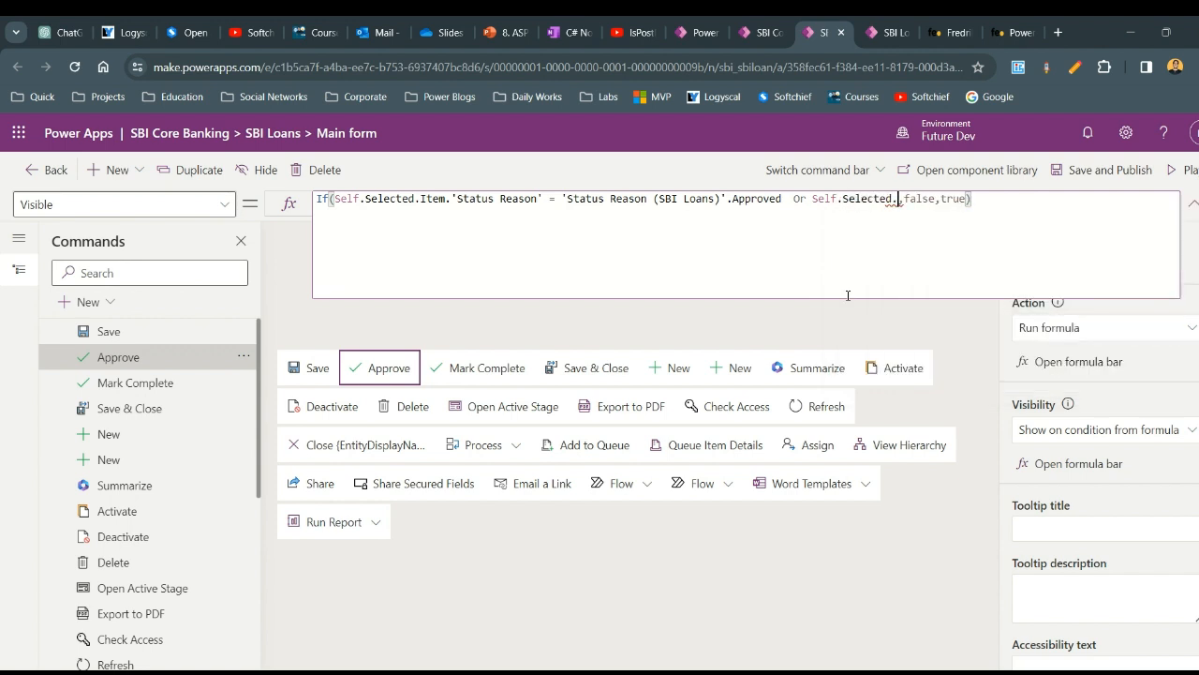
type("State")
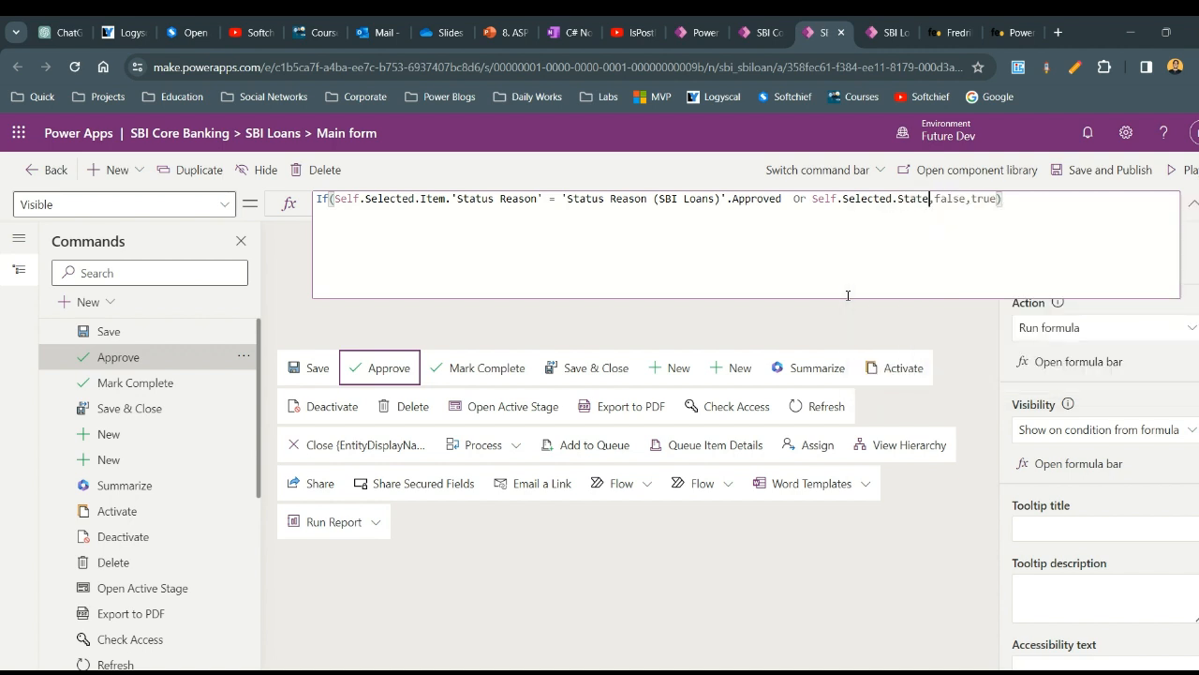
type("<>")
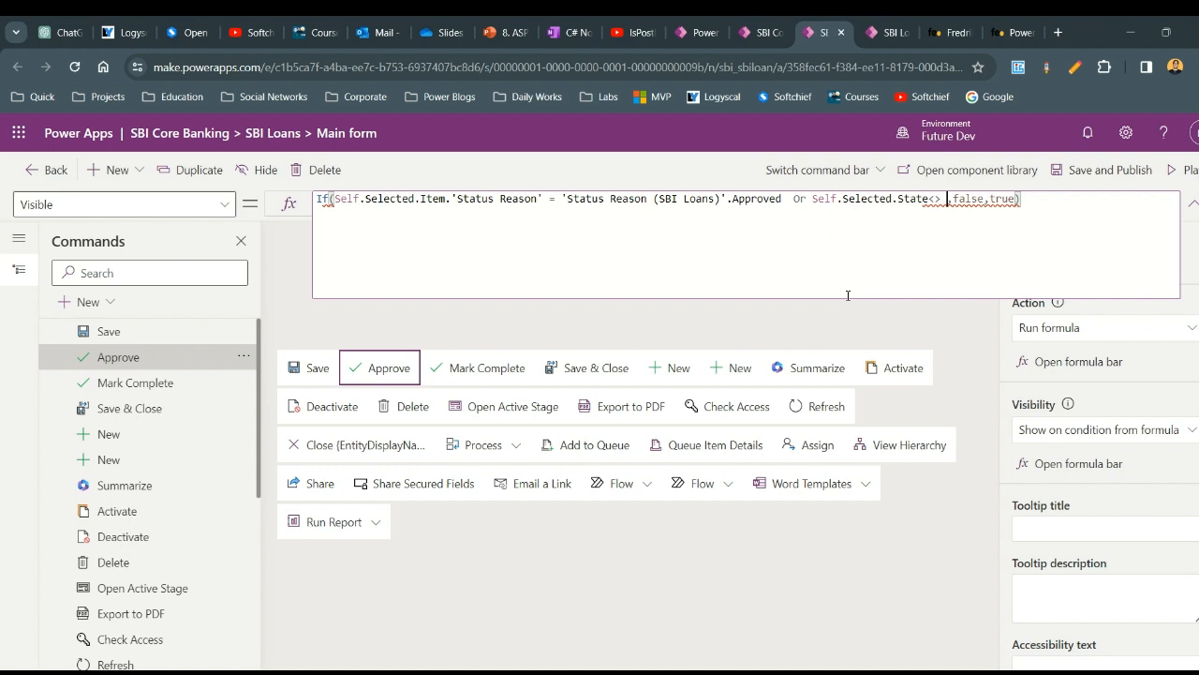
type("For")
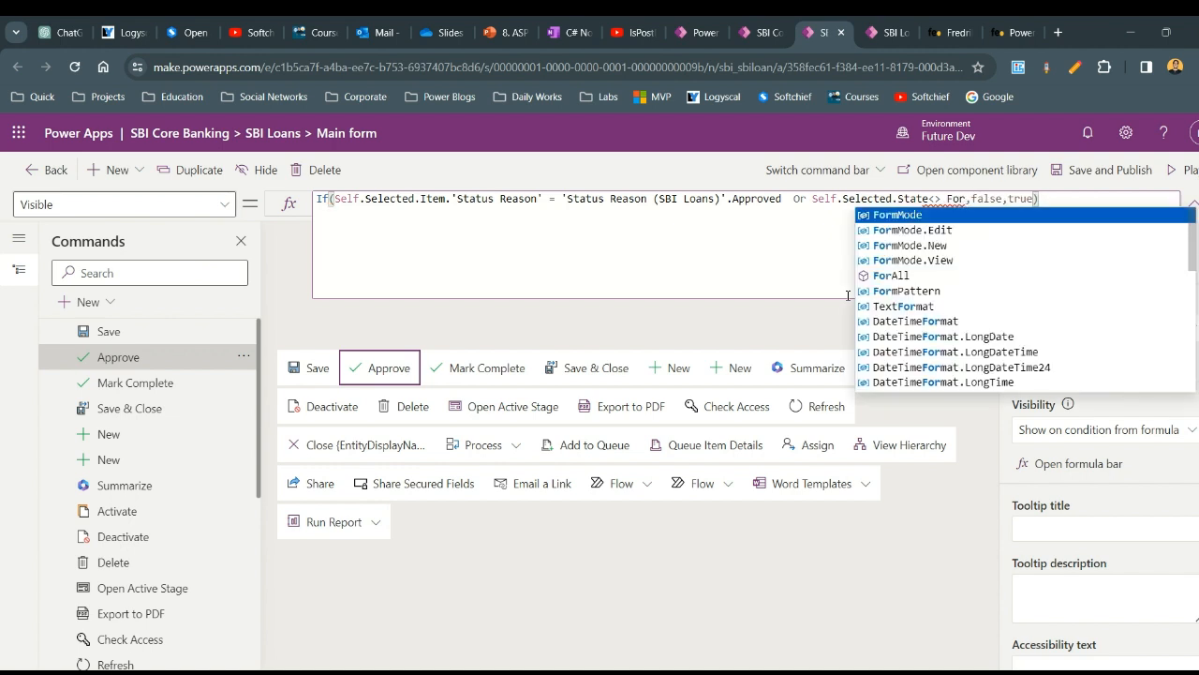
left_click(897, 214)
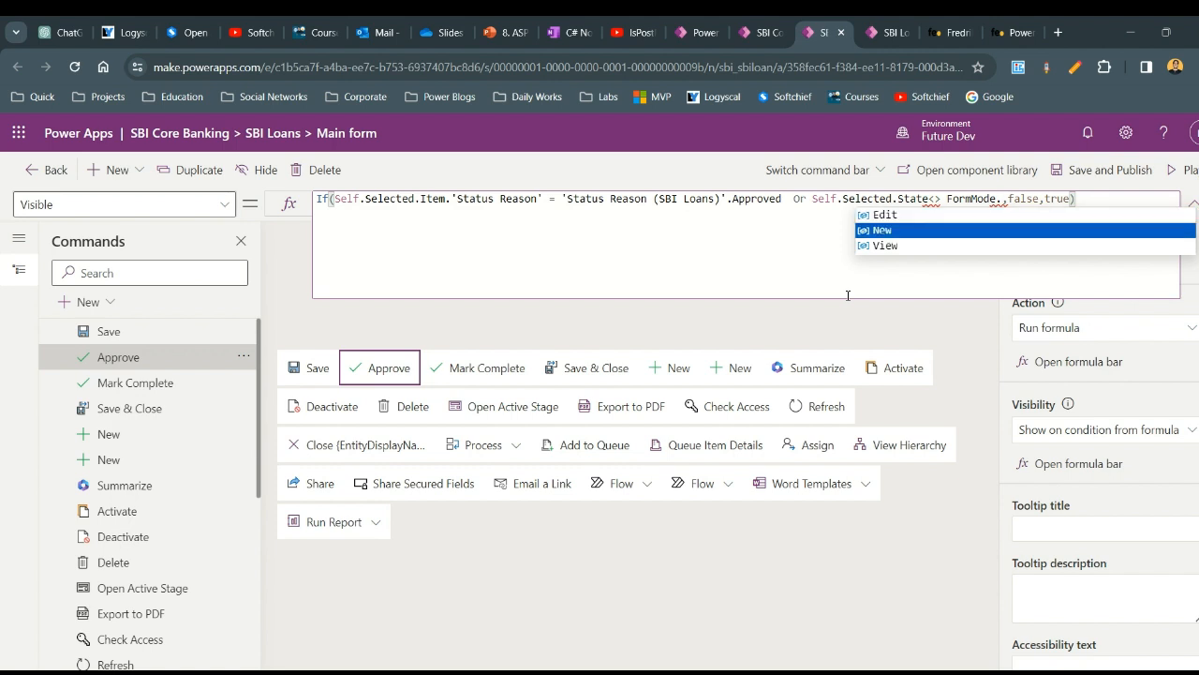
left_click(884, 230)
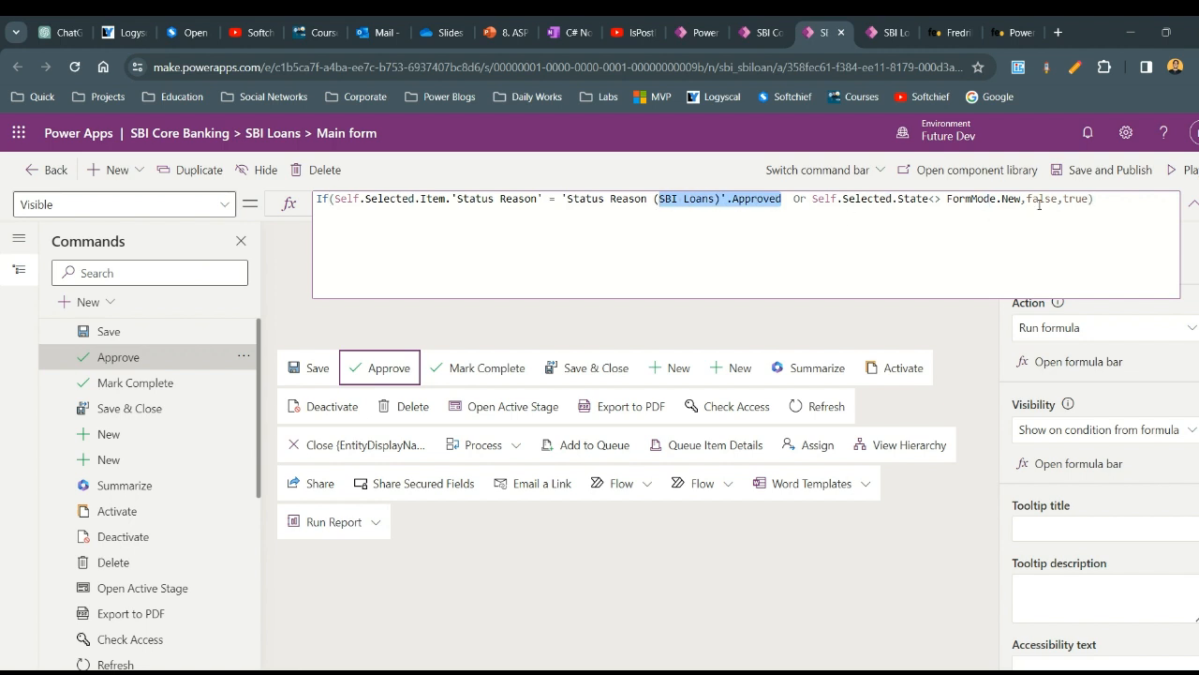
double_click(1044, 198)
type("=")
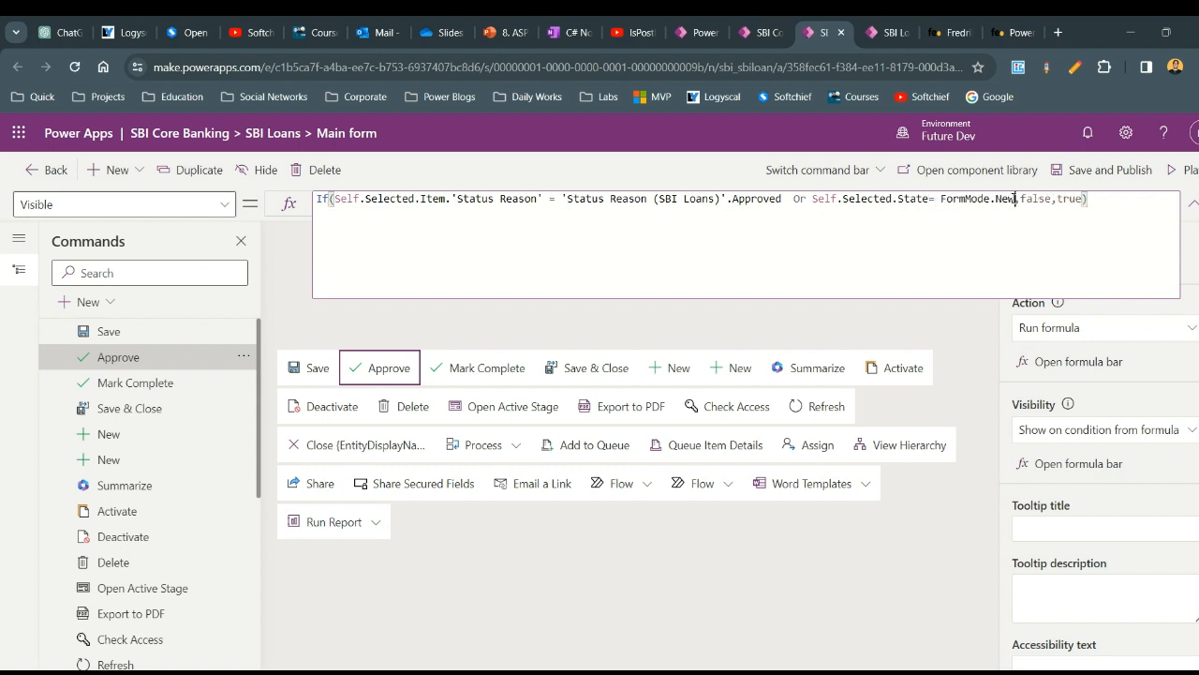
Step: Change the condition to State = FormMode.New over several lines and select the mode value
double_click(1037, 198)
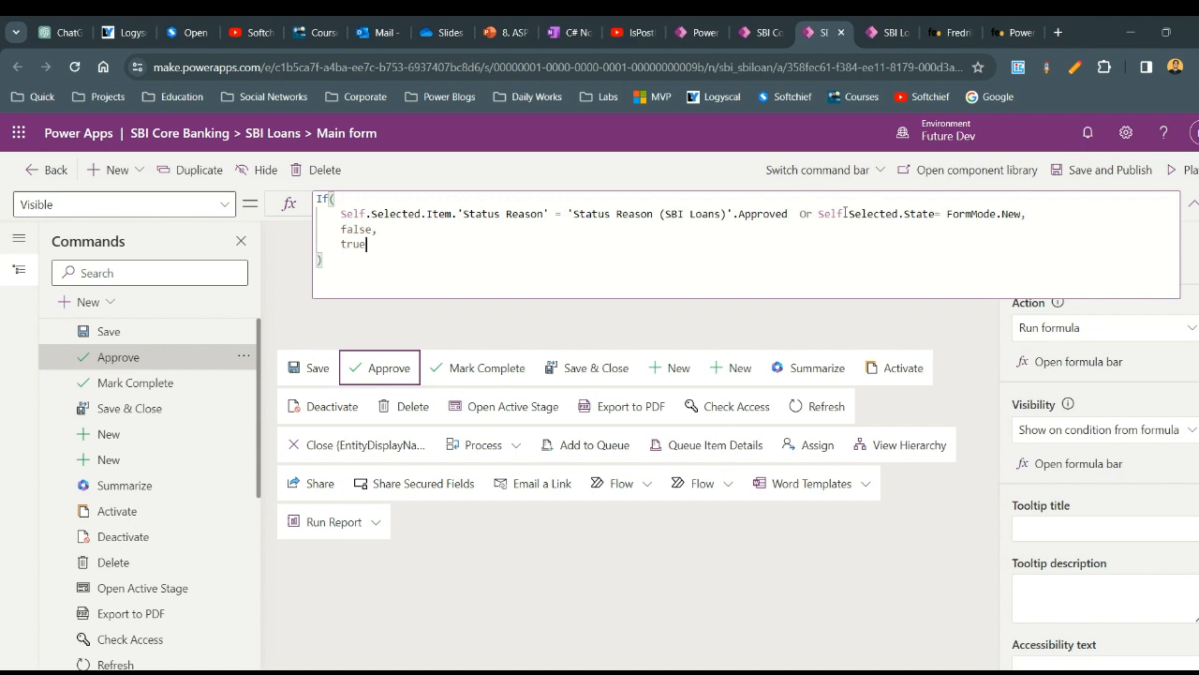
left_click_drag(820, 213, 1026, 213)
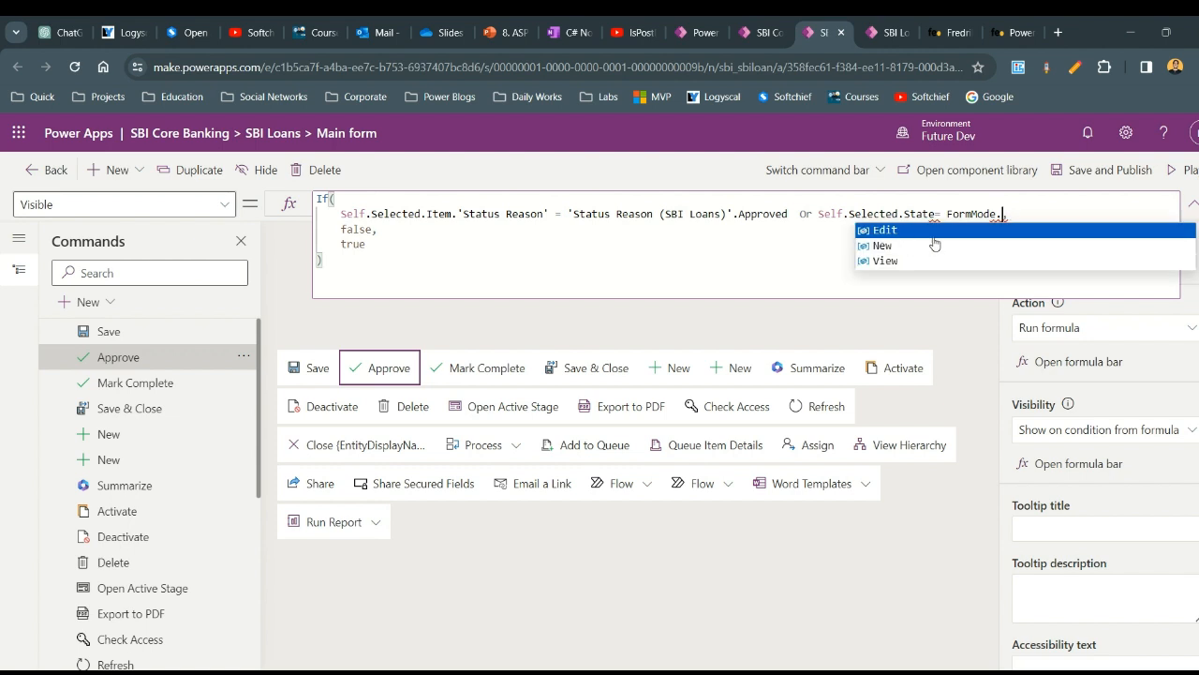
mouse_move(923, 269)
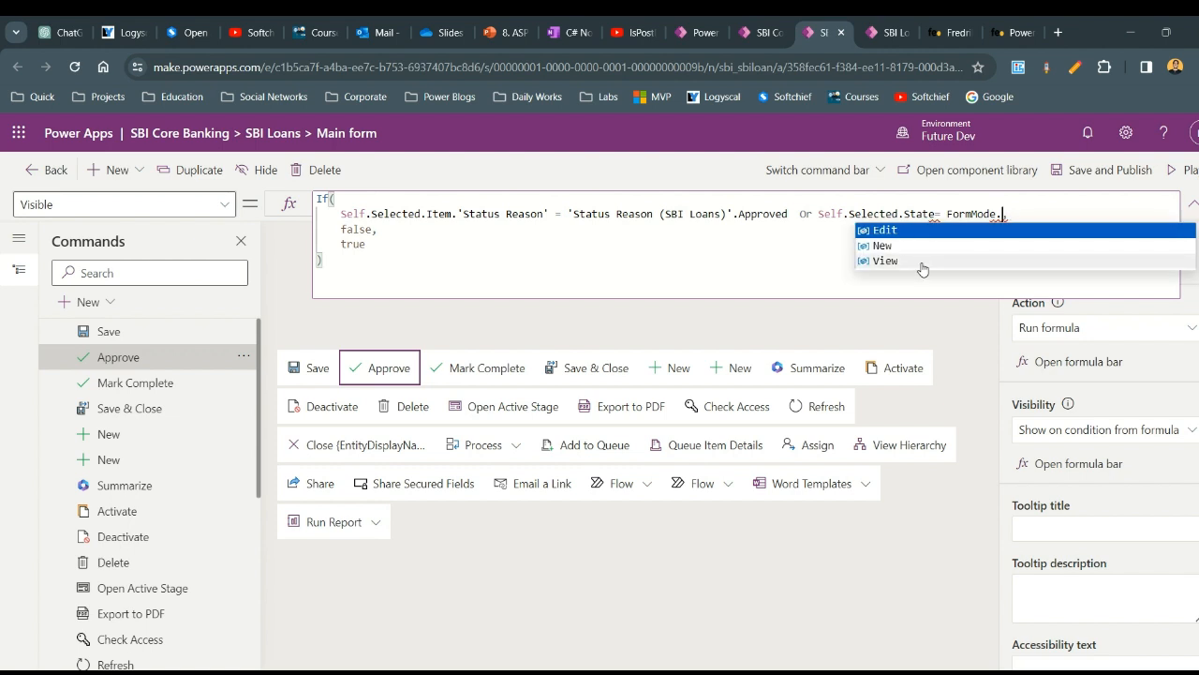
mouse_move(893, 253)
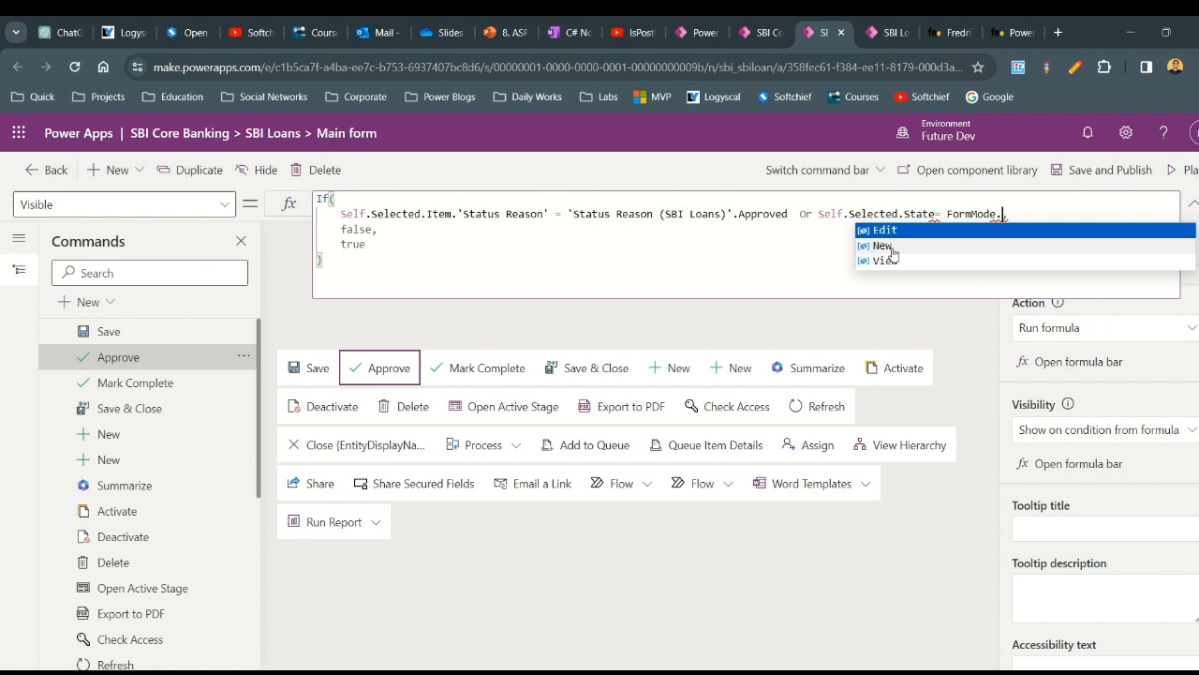
Step: Reselect FormMode.New, then save and publish the Approve command changes
left_click(883, 244)
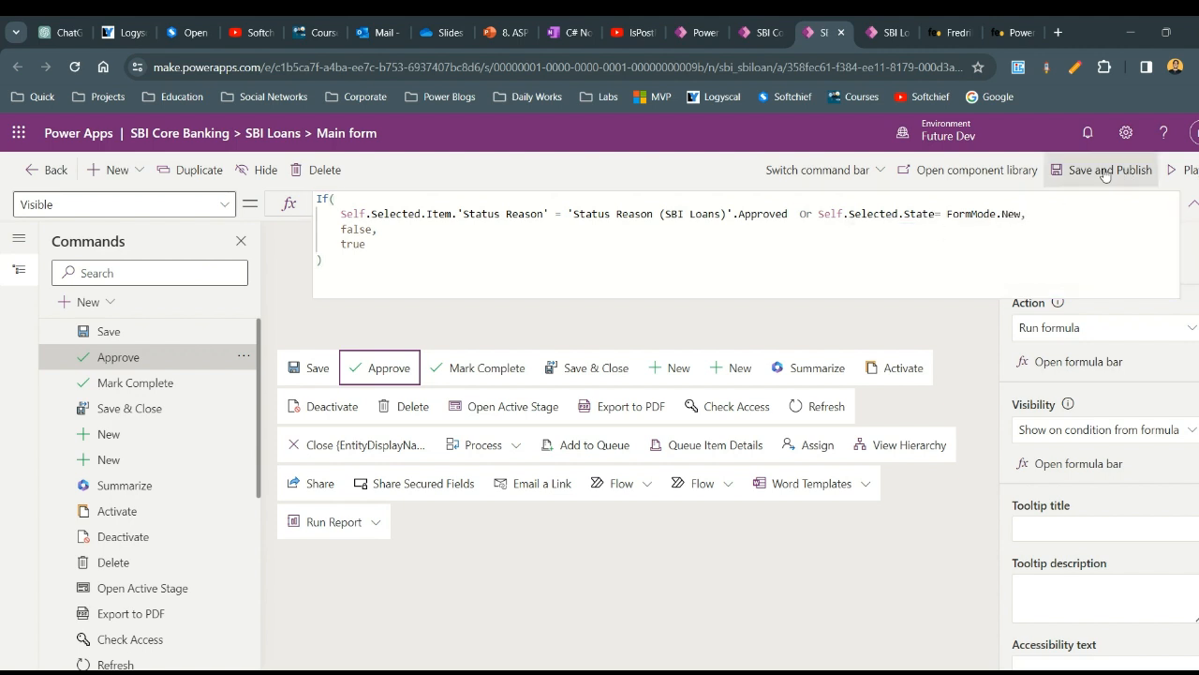
left_click(1110, 169)
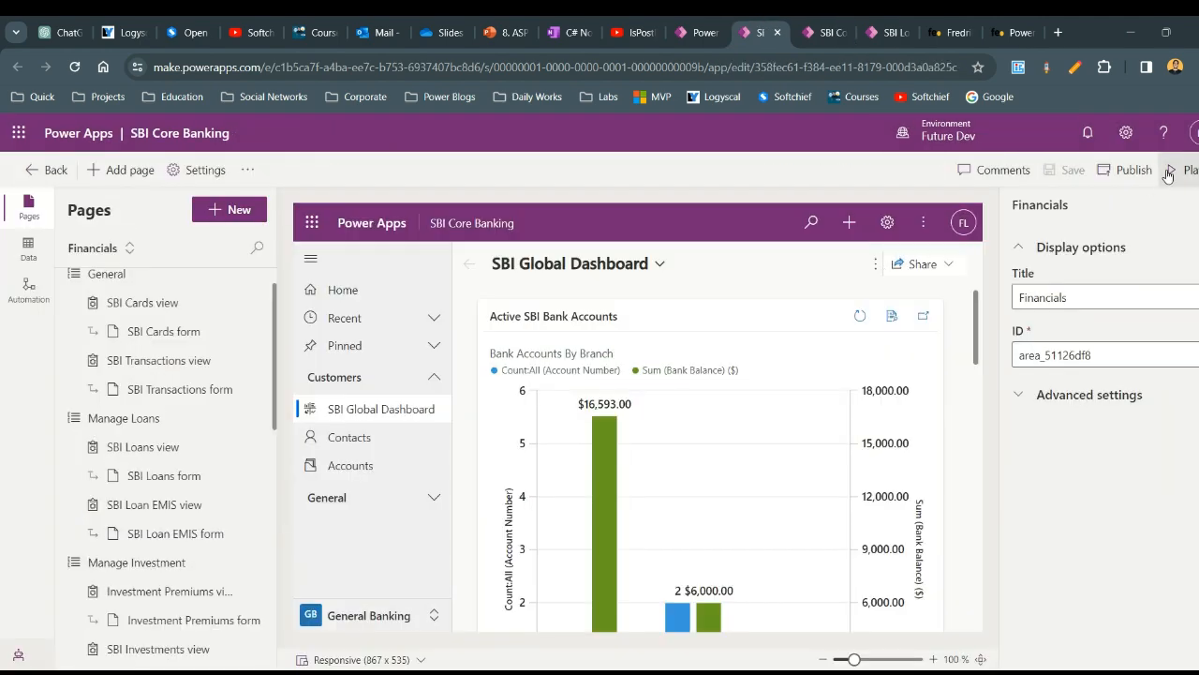
left_click(1133, 170)
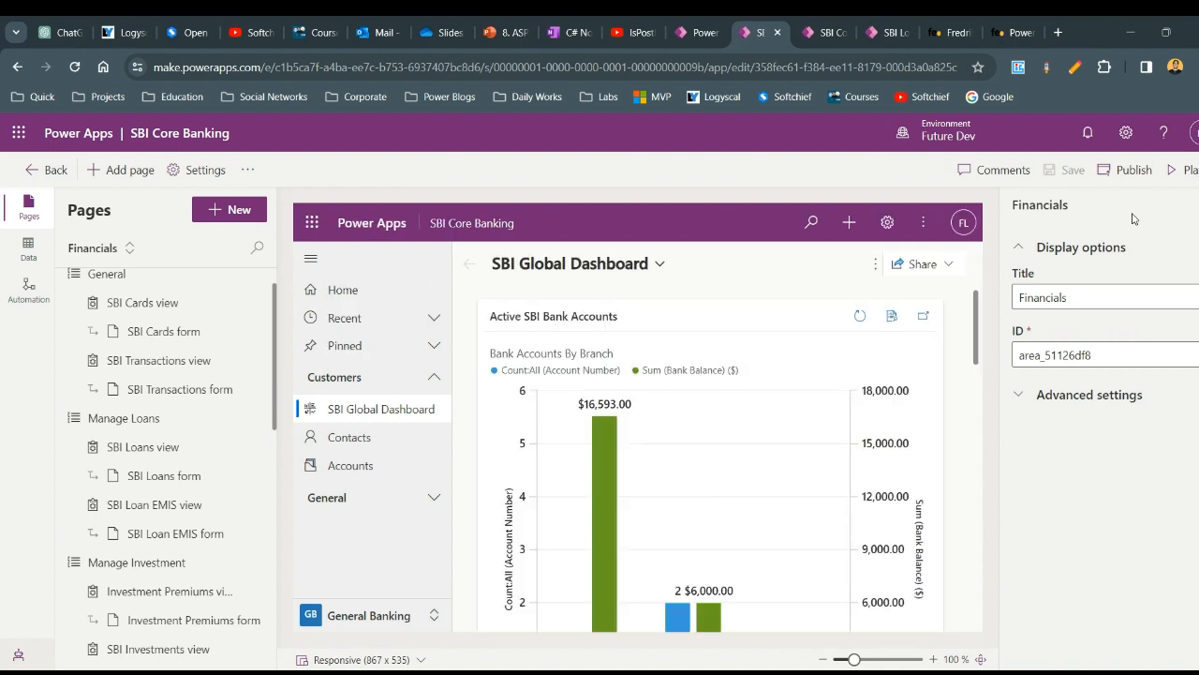
Step: Switch to the running SBI Core Banking app's browser tab
left_click(1133, 169)
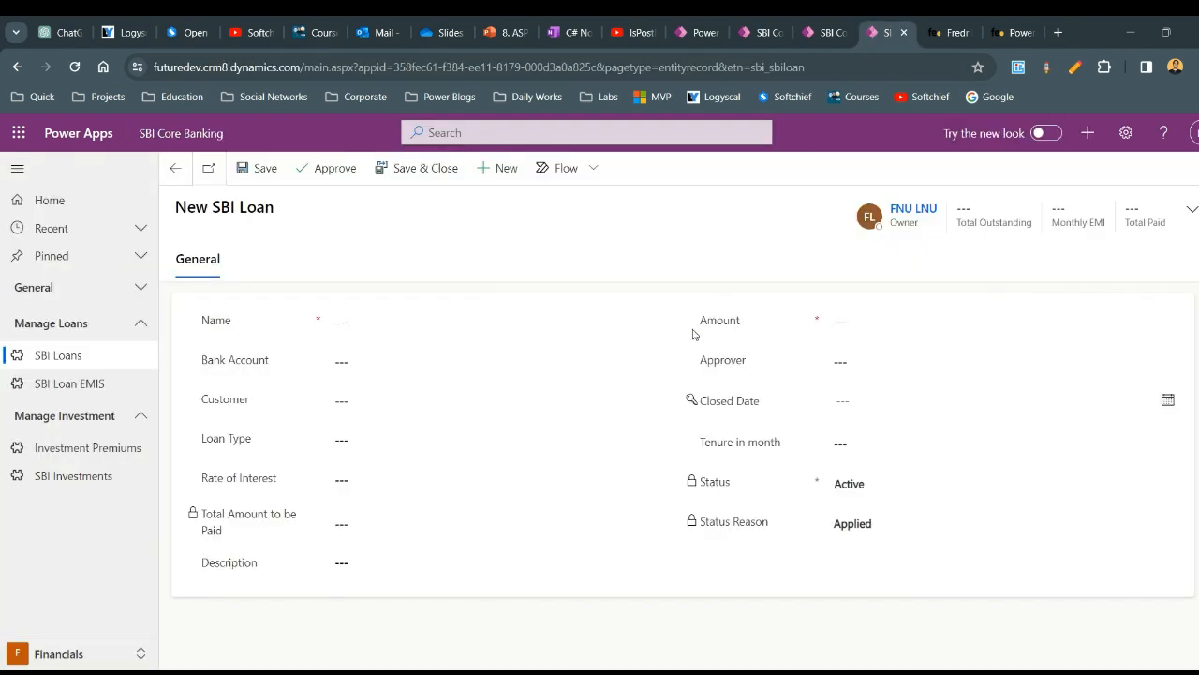
mouse_move(106, 360)
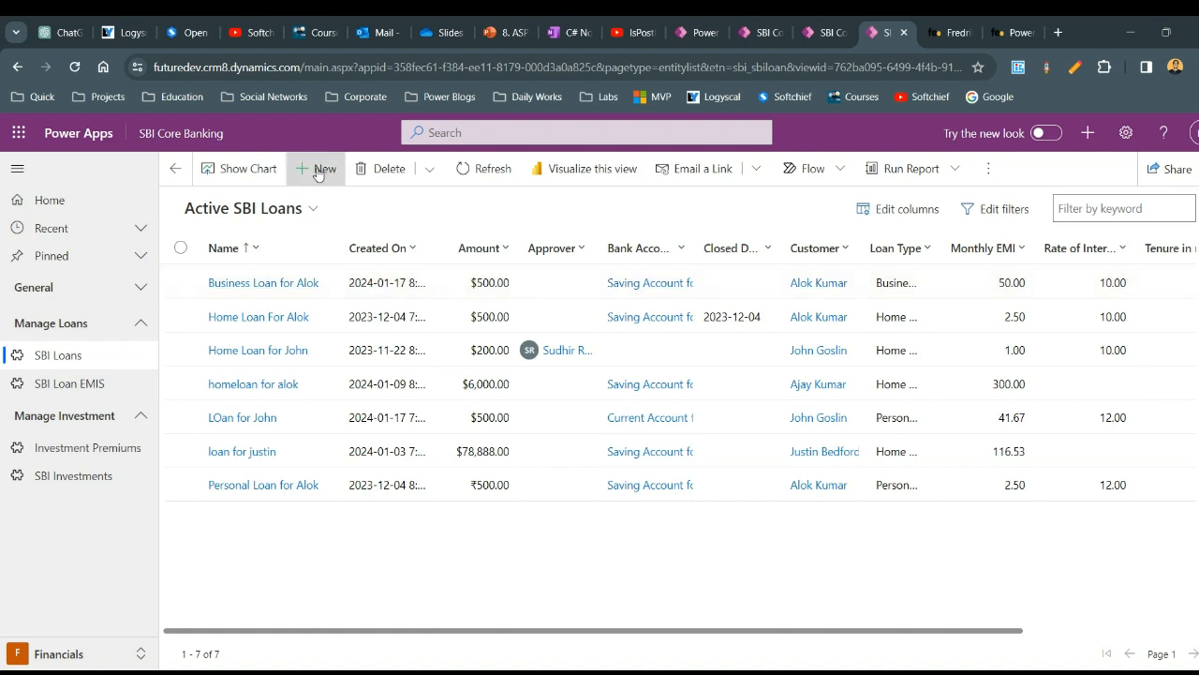
Step: Create a new SBI Loan, confirm Approve disappears after refresh, and go back to the list
left_click(316, 168)
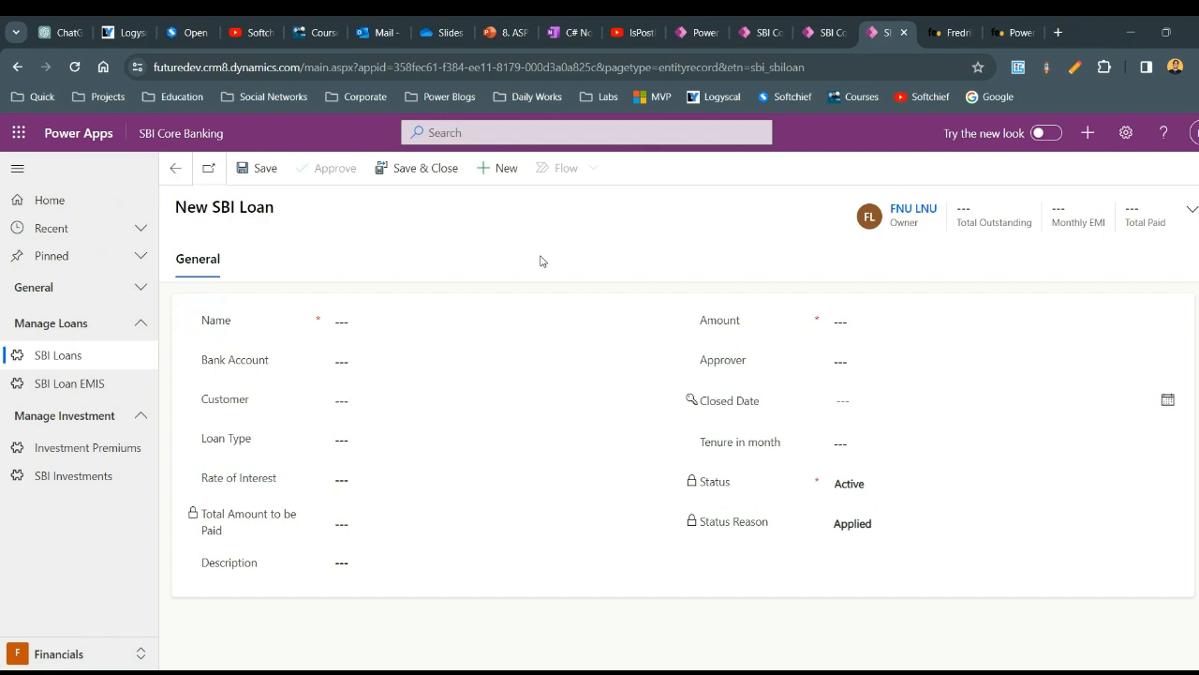
mouse_move(348, 193)
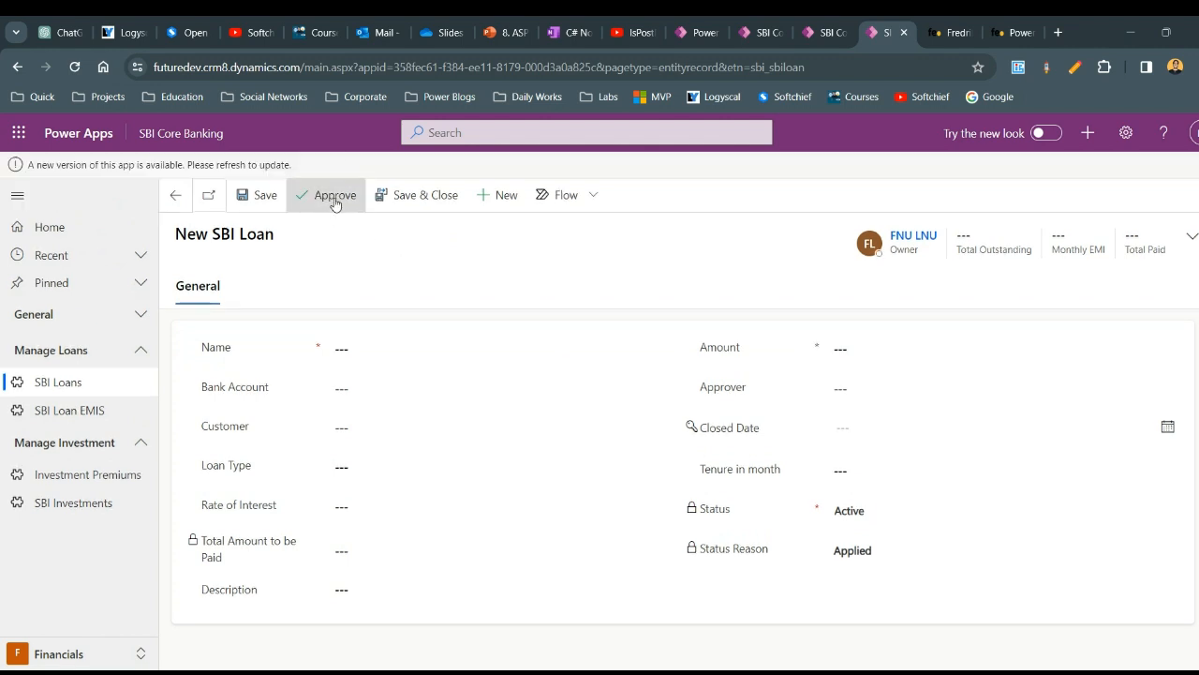
left_click(334, 194)
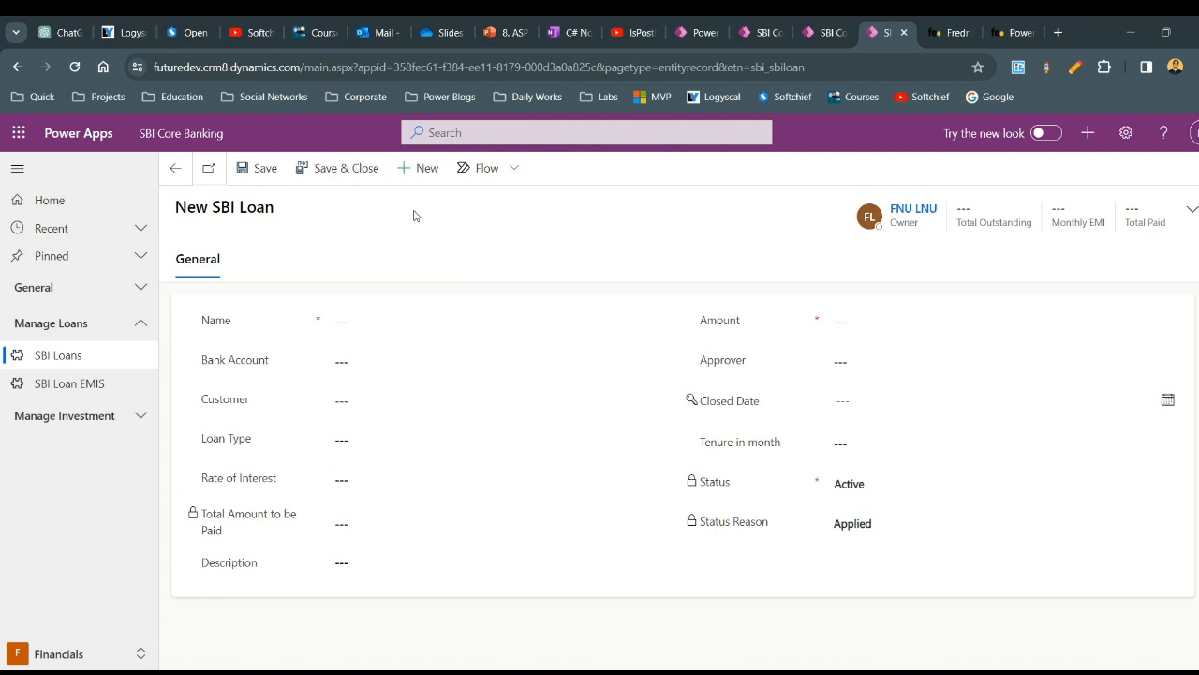
left_click(365, 400)
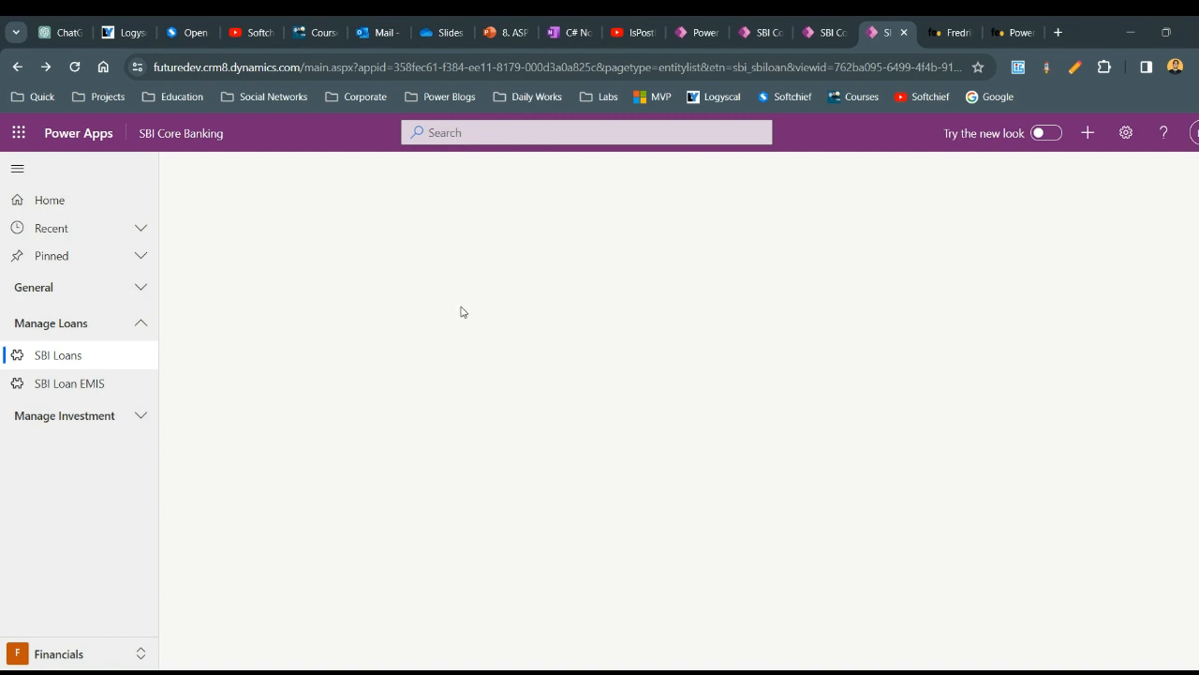
Step: Approve the Business Loan for Alok record, then select all of Approve's visibility formula
left_click(57, 355)
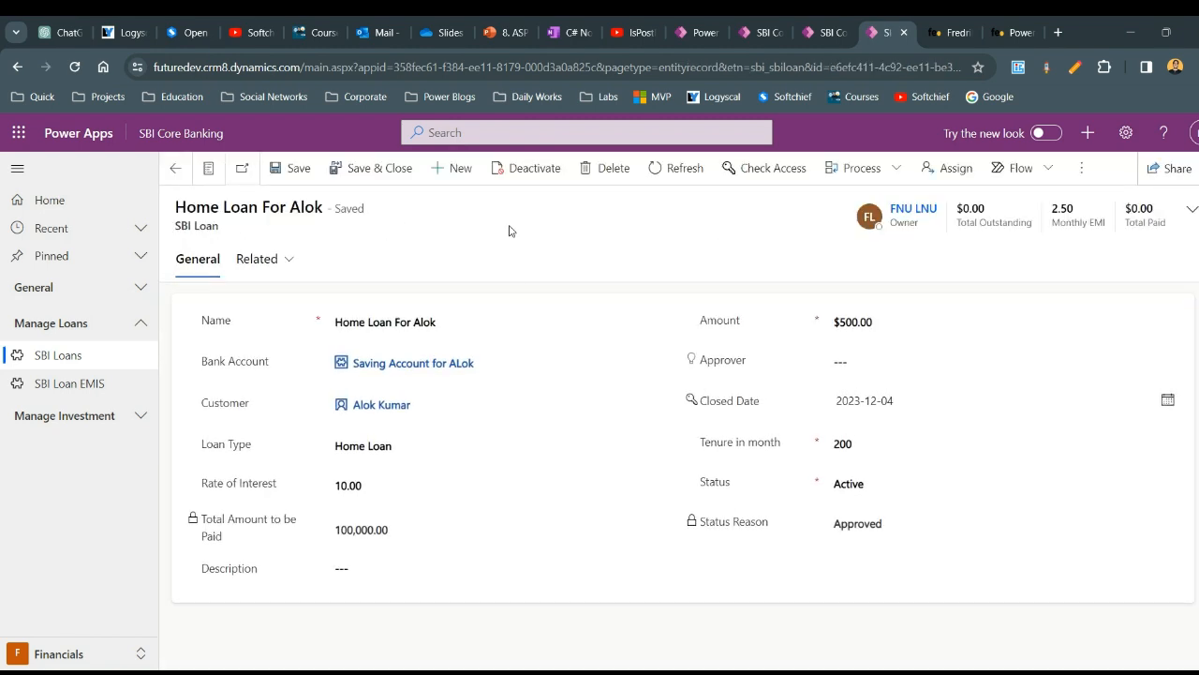
mouse_move(582, 300)
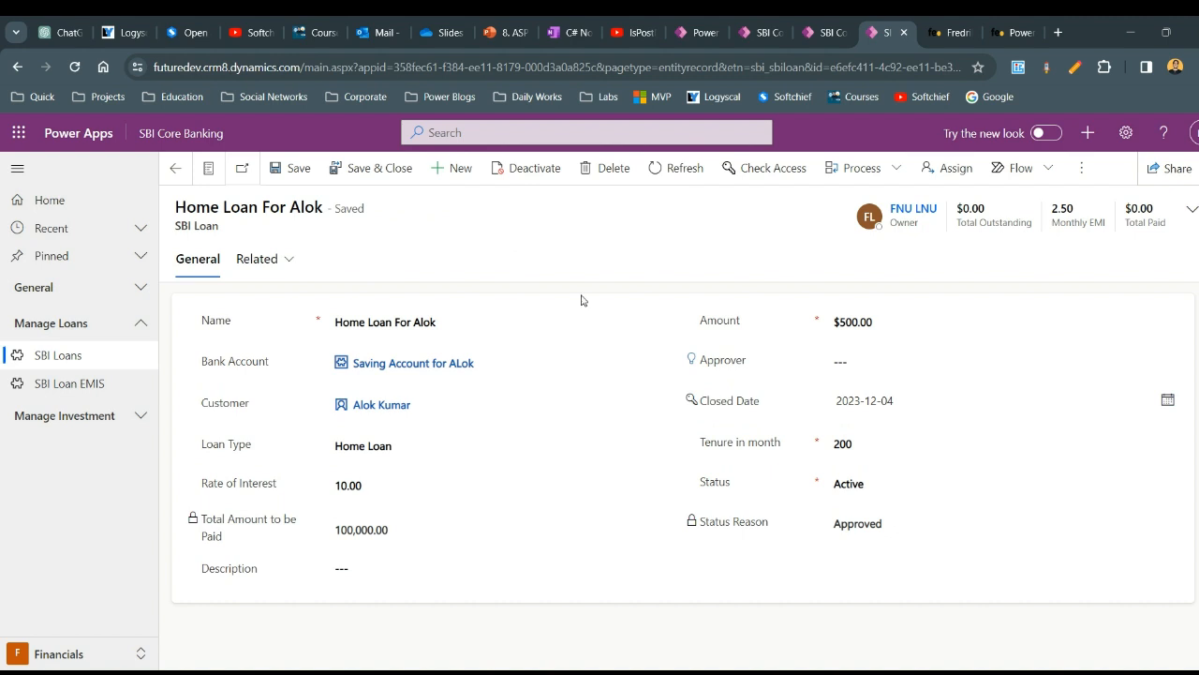
mouse_move(565, 223)
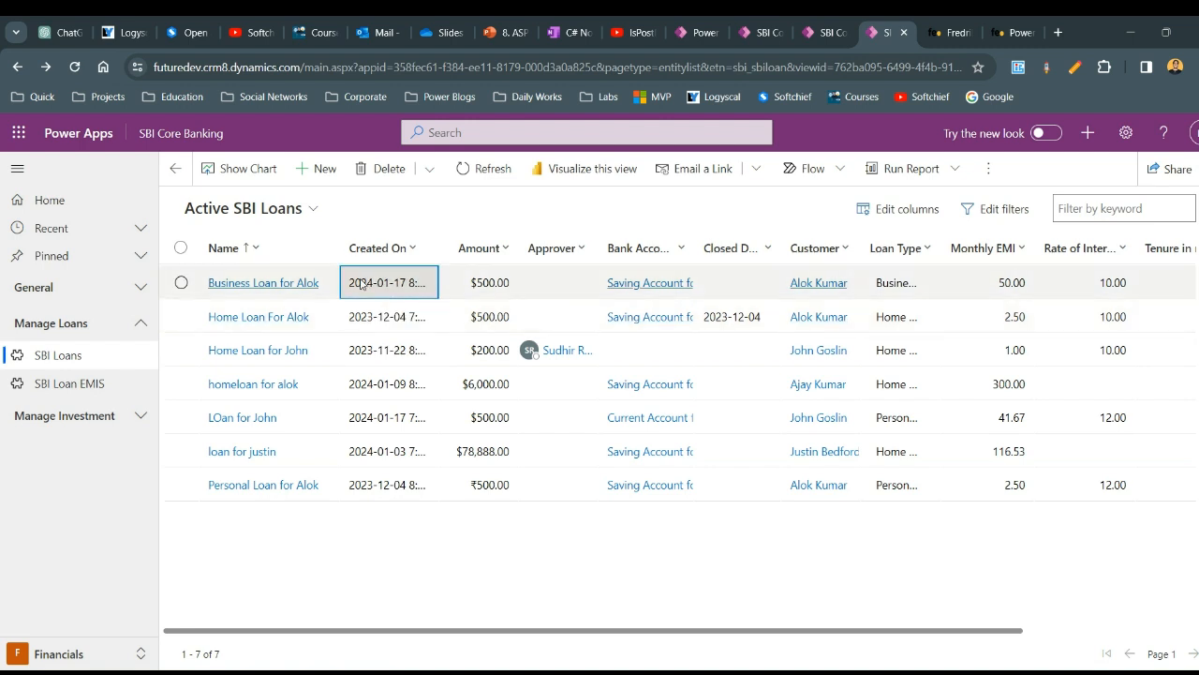
left_click(263, 282)
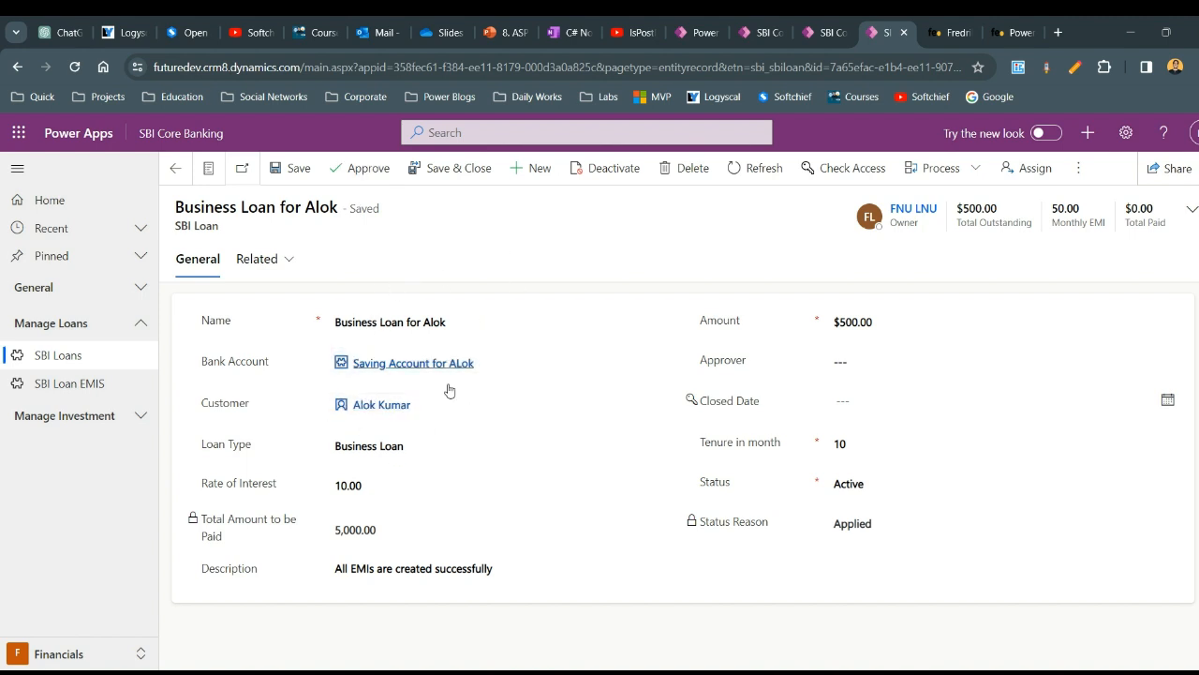
mouse_move(408, 257)
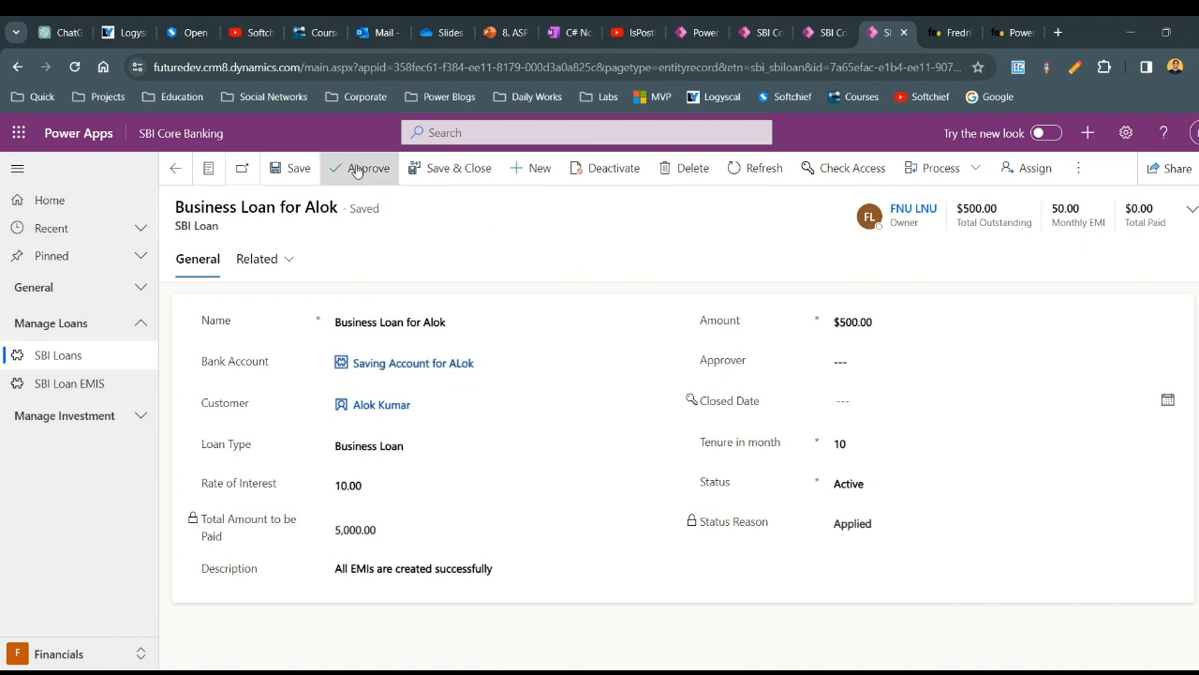
left_click(369, 168)
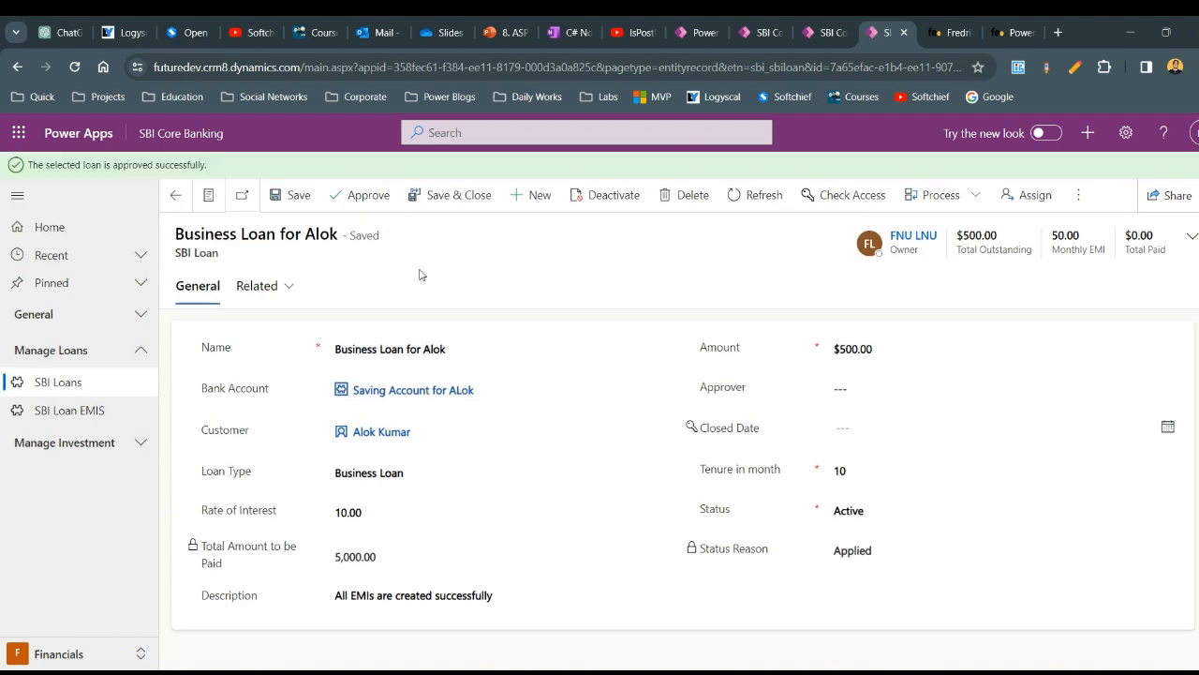
mouse_move(711, 235)
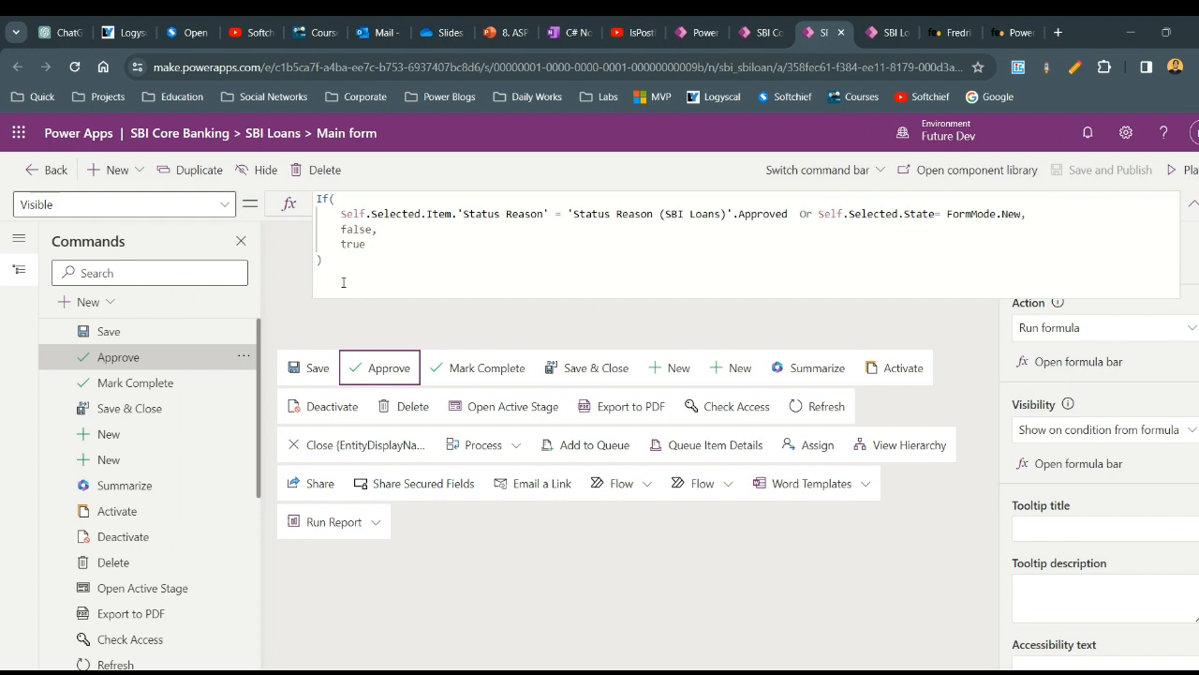
key("ctrl+a")
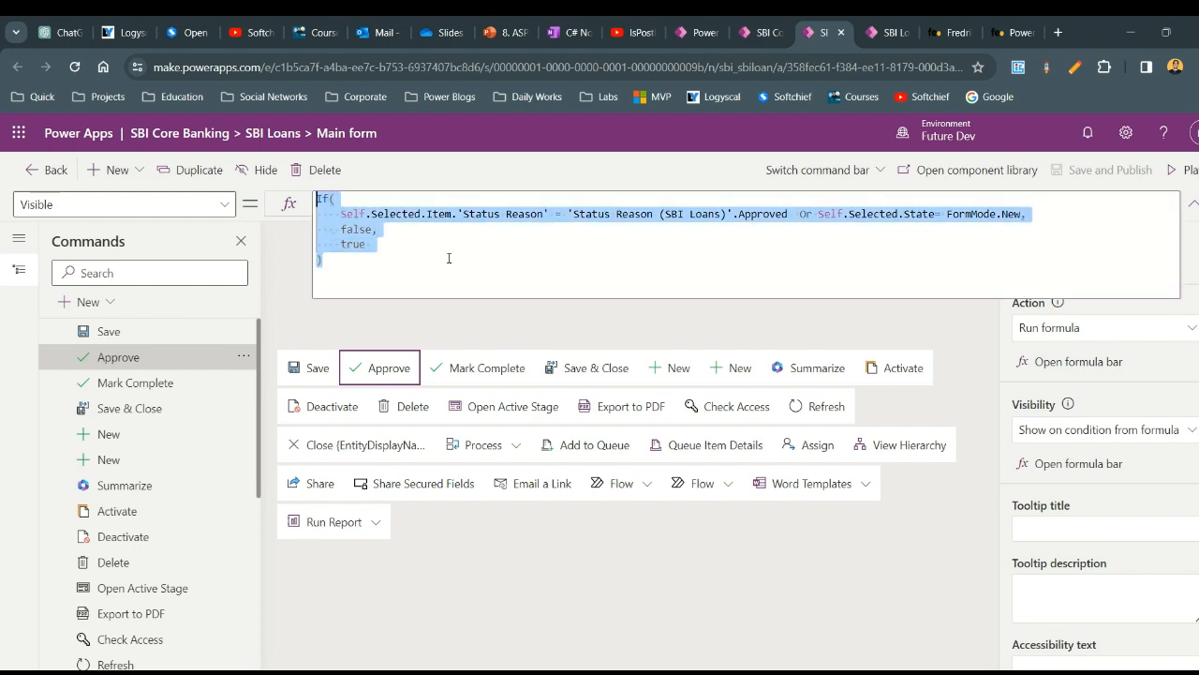